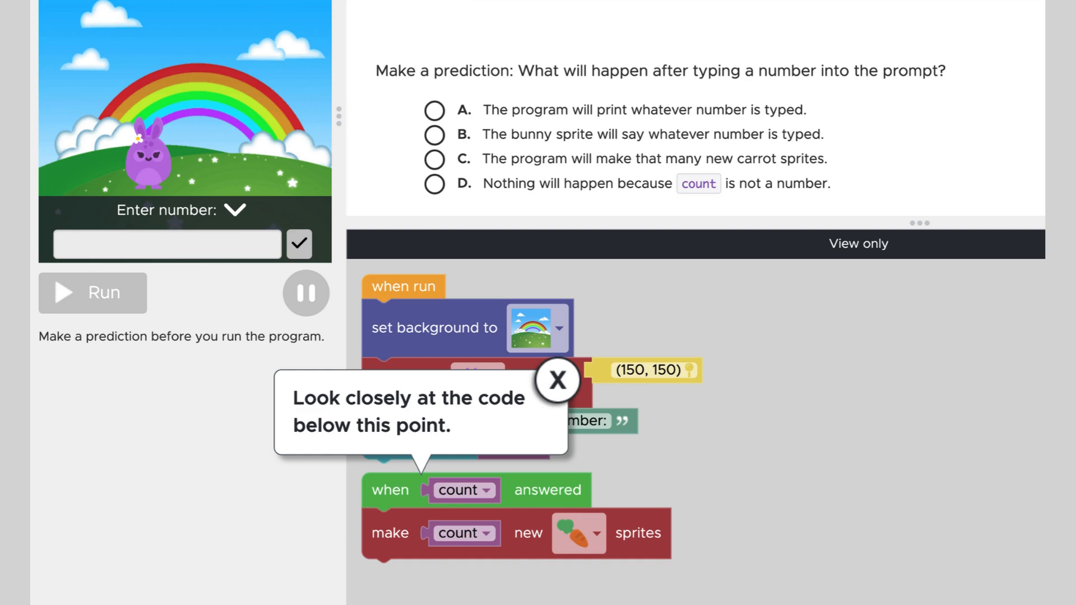
# - Choose answer C — that many new carrot sprites appear — and submit the prediction
pyautogui.click(435, 159)
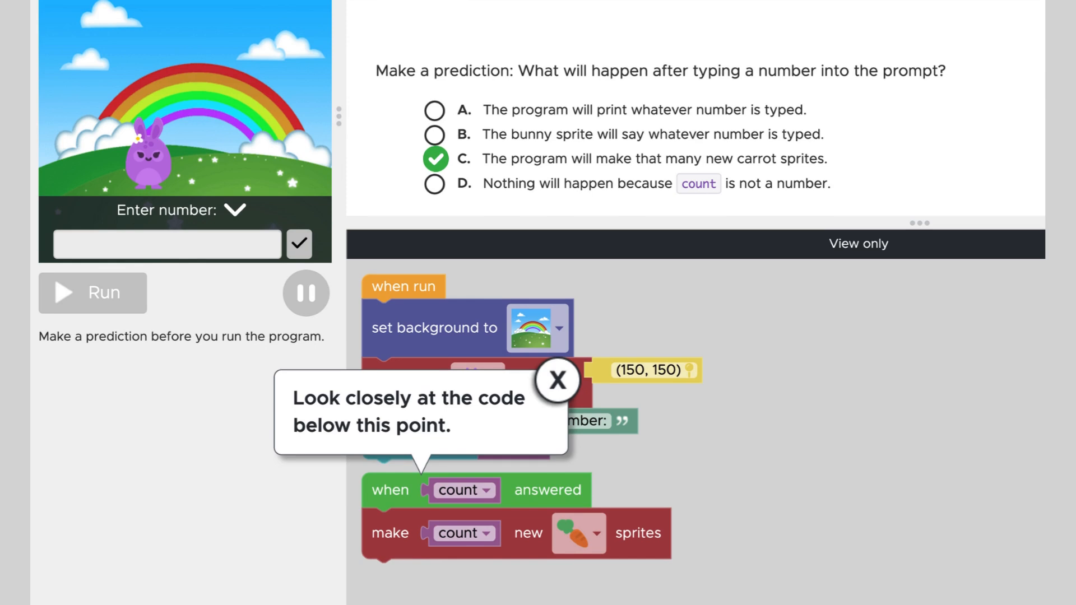
pyautogui.click(558, 380)
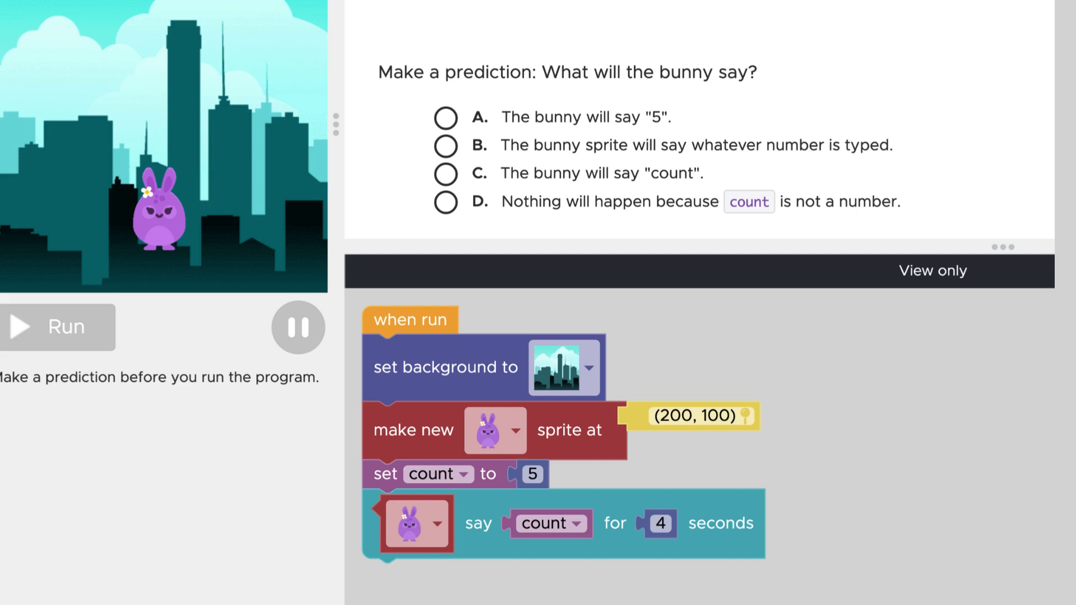
# - Choose an answer for what the bunny will say when the program runs
pyautogui.click(446, 118)
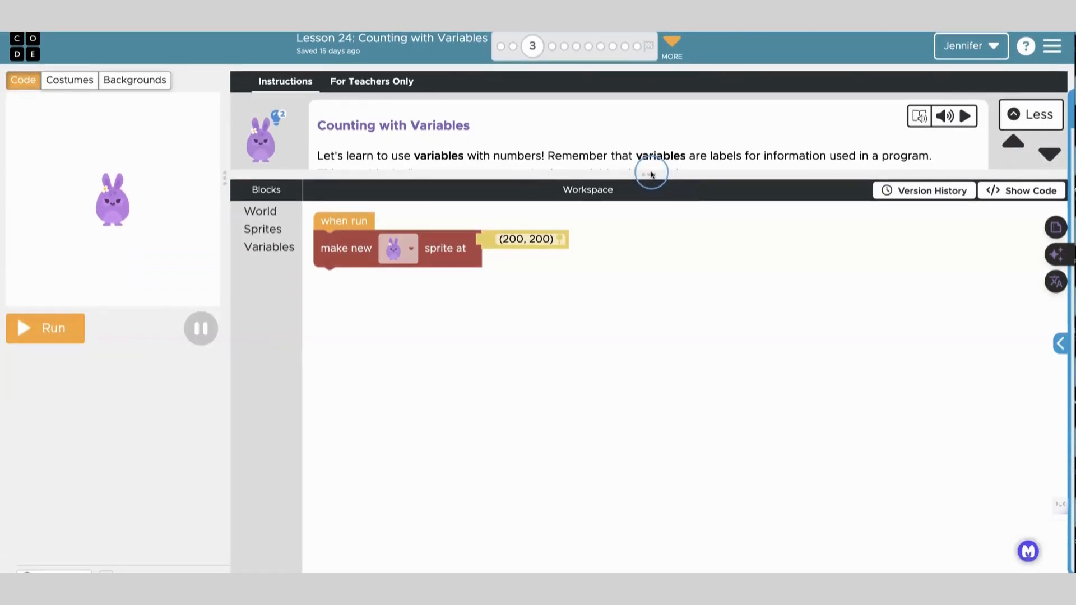
pyautogui.click(1030, 114)
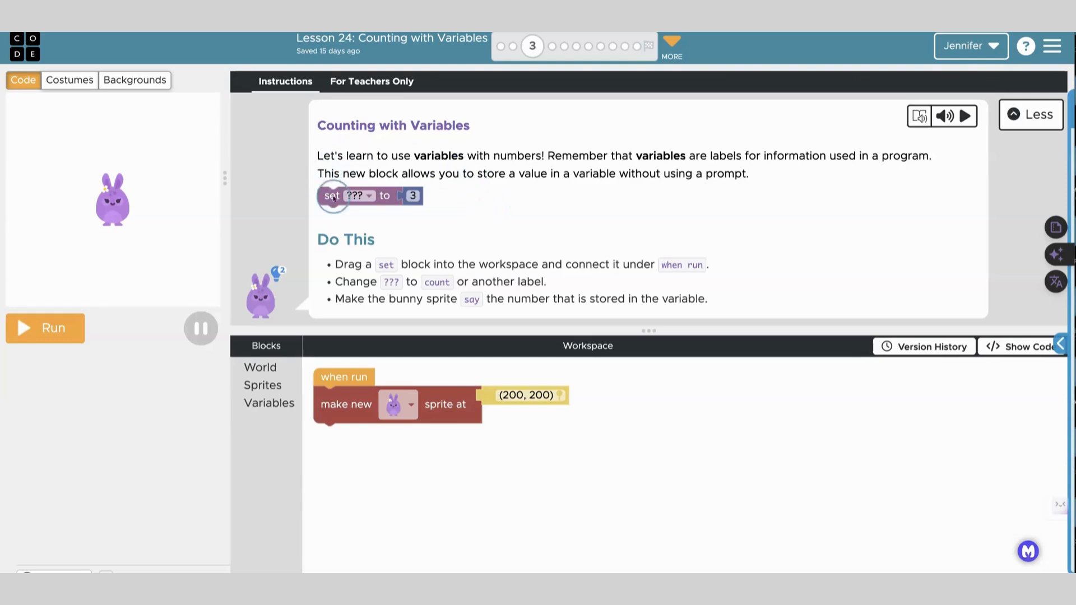
pyautogui.moveTo(475, 274)
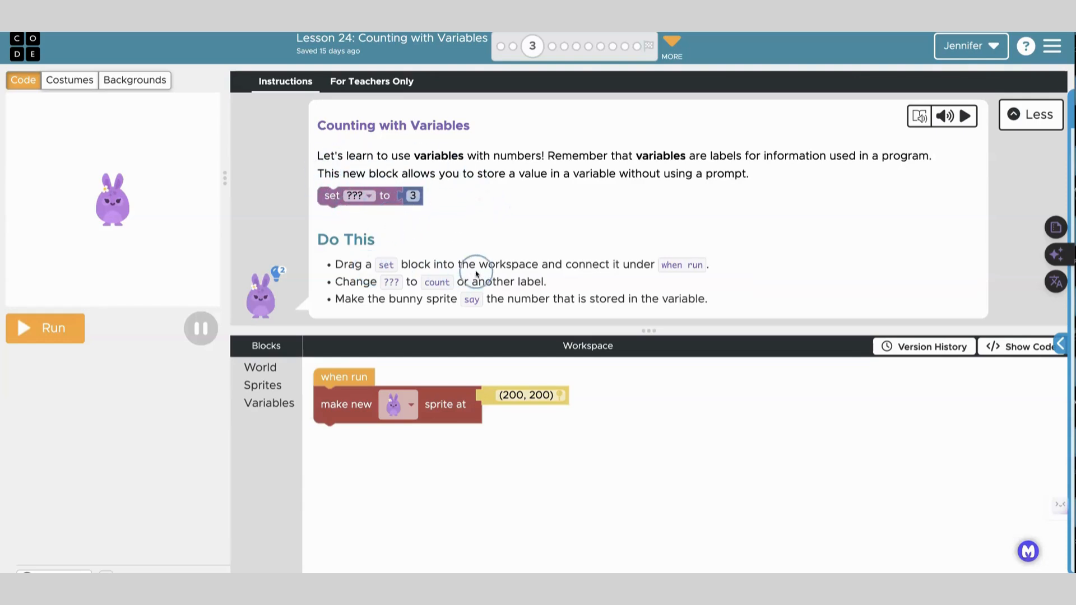
pyautogui.moveTo(620, 277)
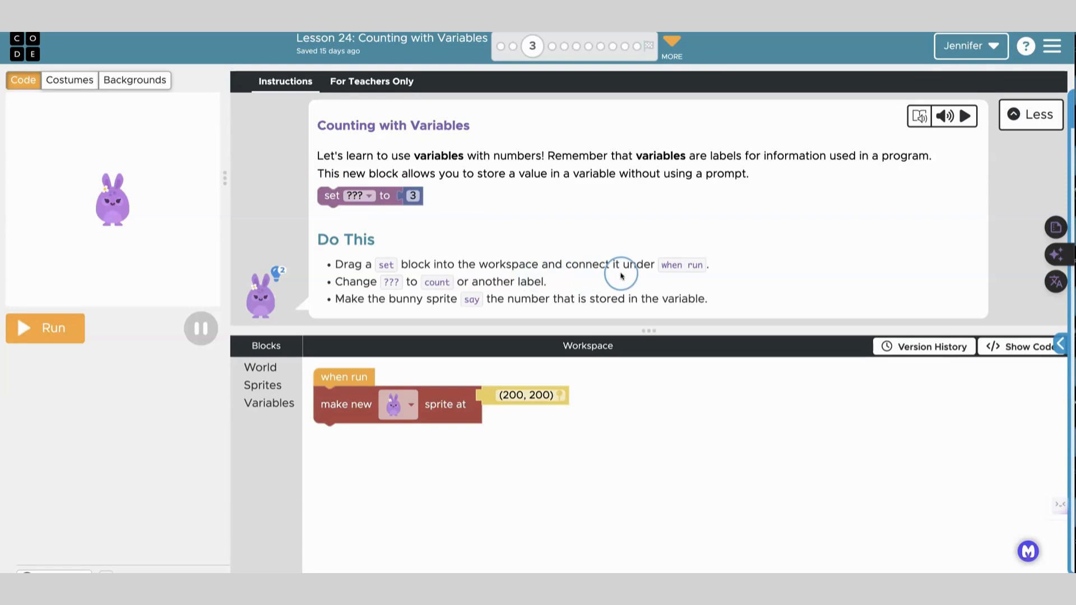
pyautogui.moveTo(652, 283)
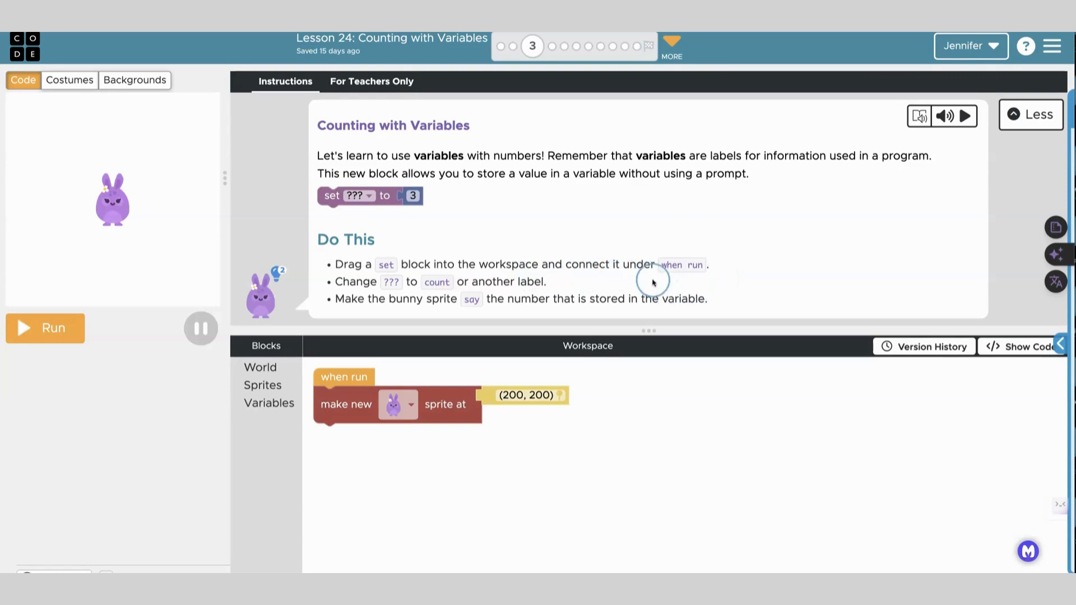
pyautogui.moveTo(478, 289)
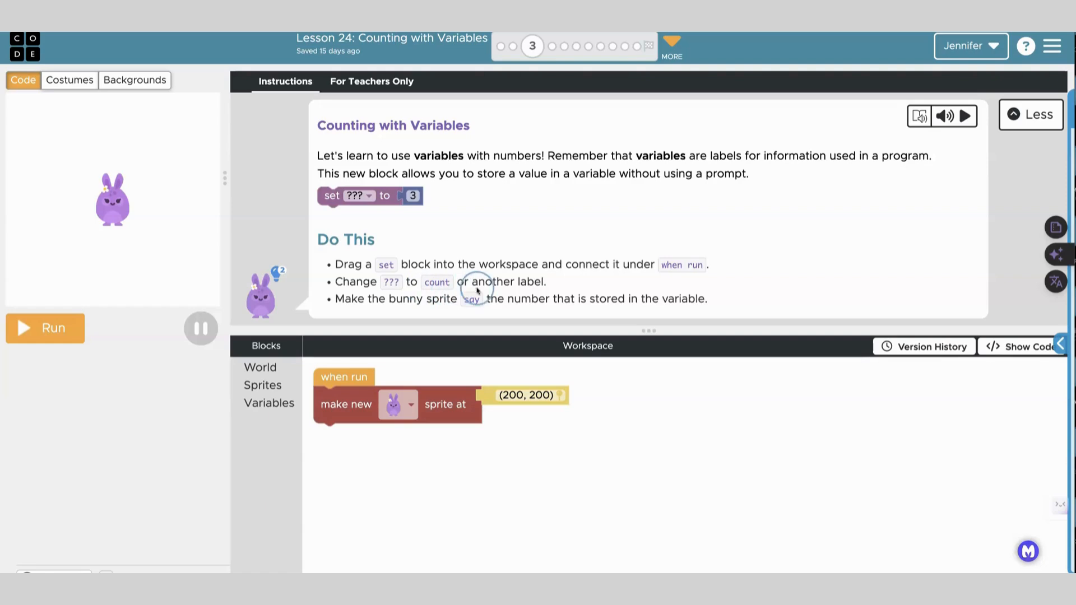
pyautogui.moveTo(500, 316)
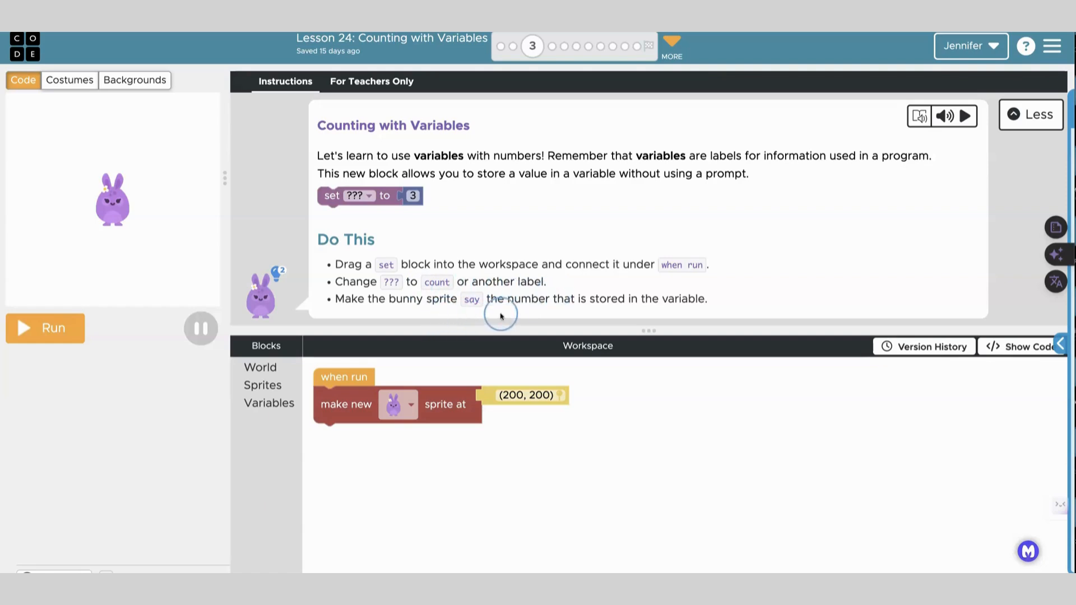
pyautogui.moveTo(656, 311)
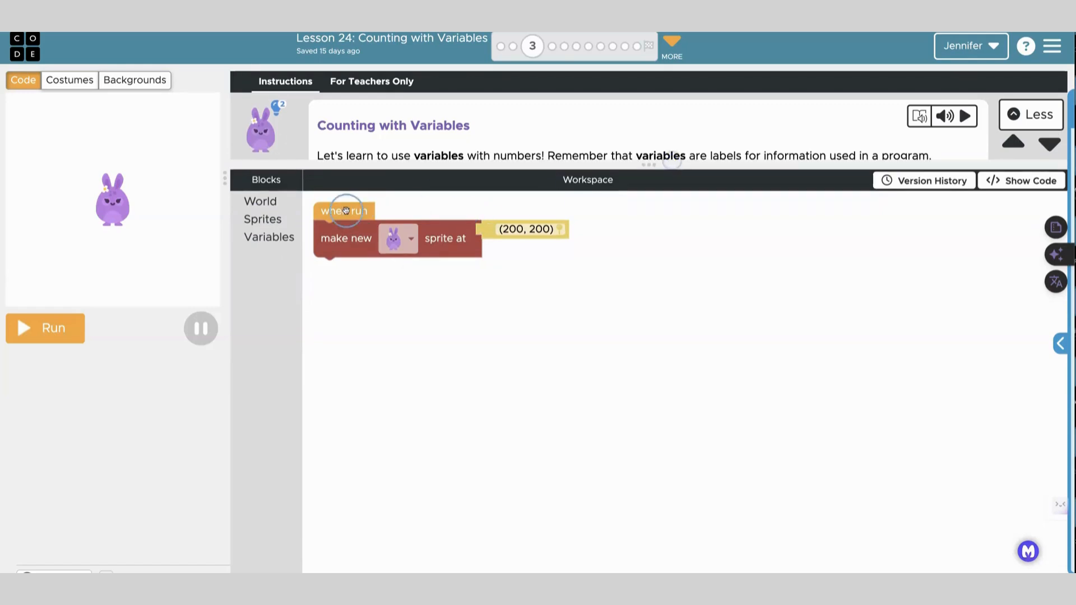
pyautogui.moveTo(274, 220)
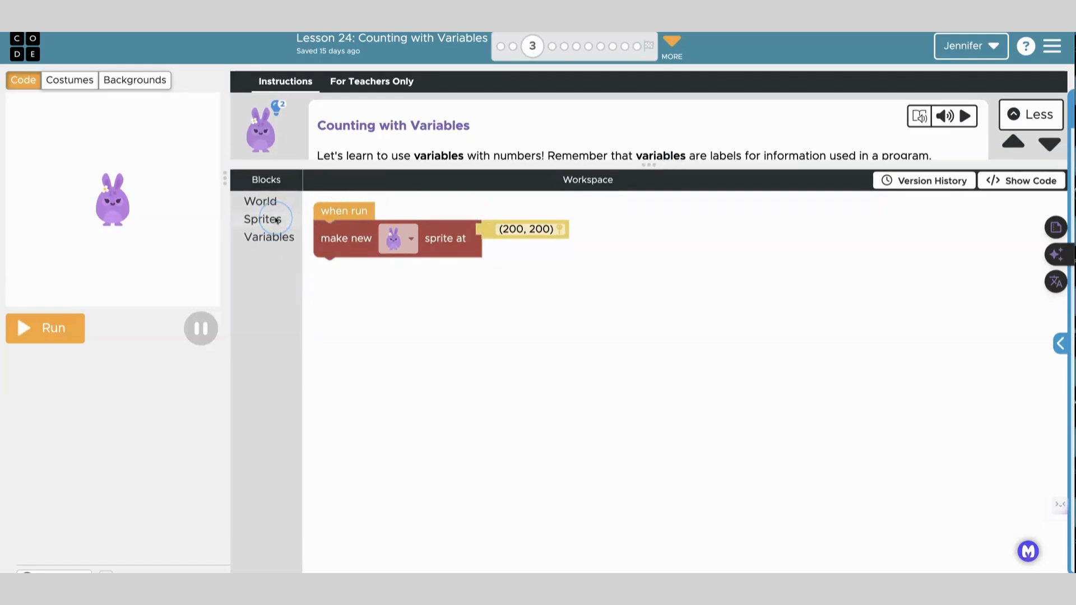
pyautogui.moveTo(274, 230)
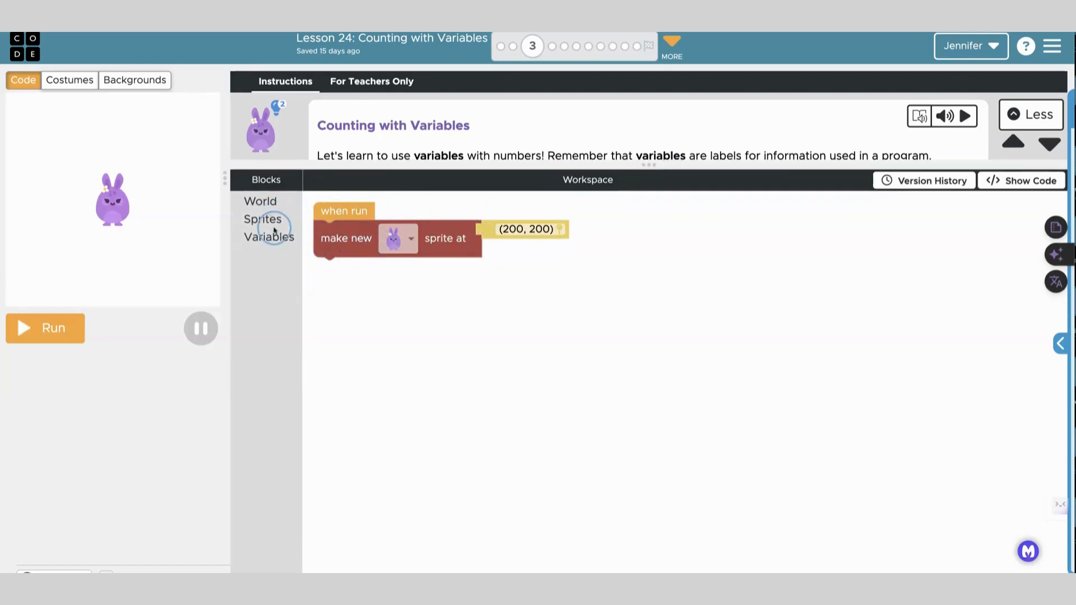
# - Add a set block under the bunny sprite creation storing 3 in count
pyautogui.click(263, 219)
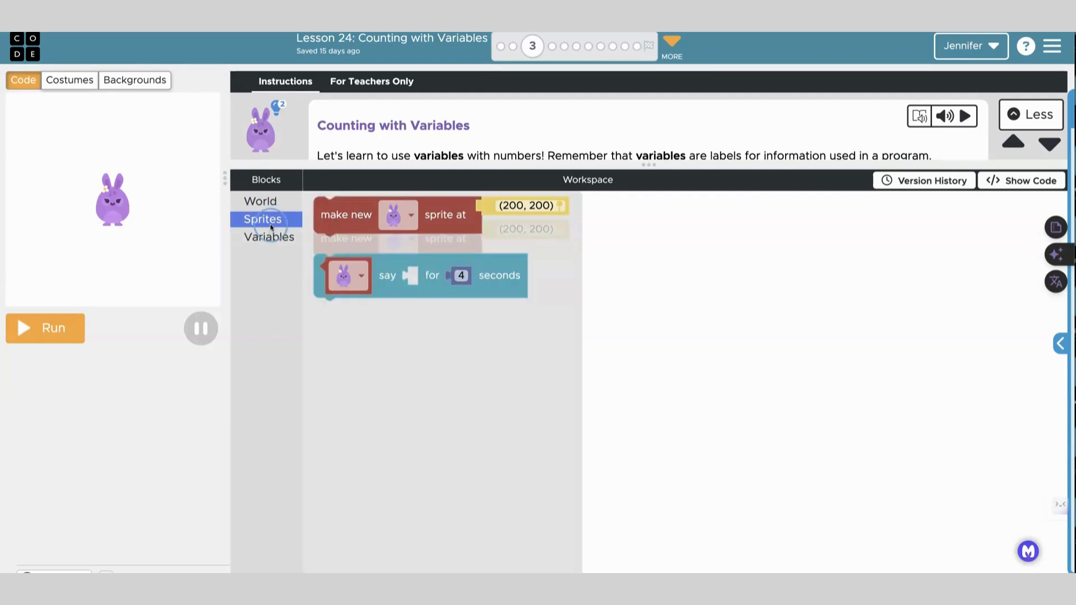
pyautogui.click(268, 237)
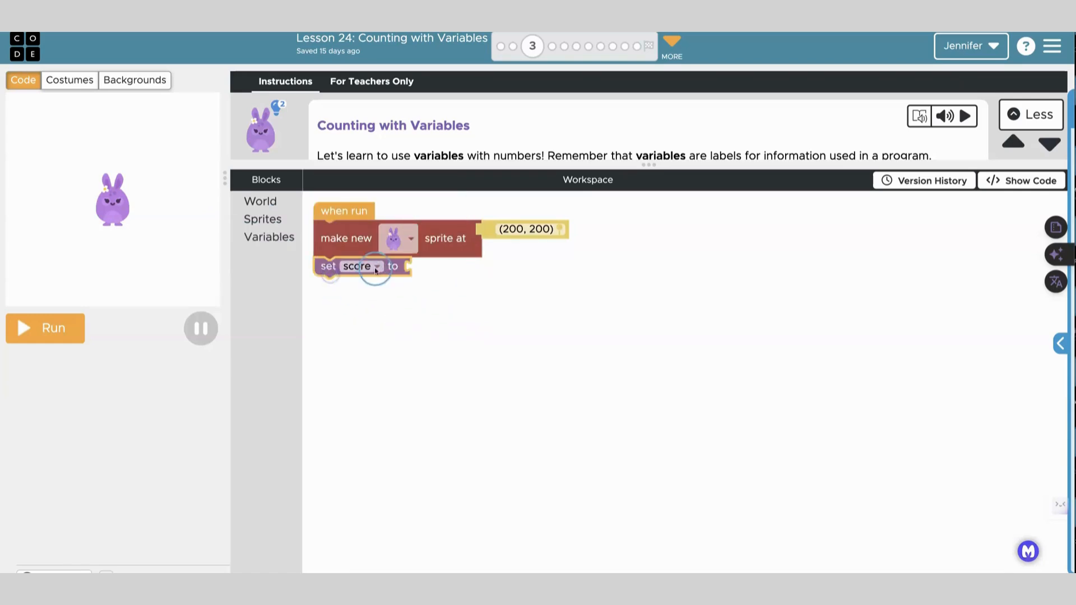
pyautogui.click(377, 267)
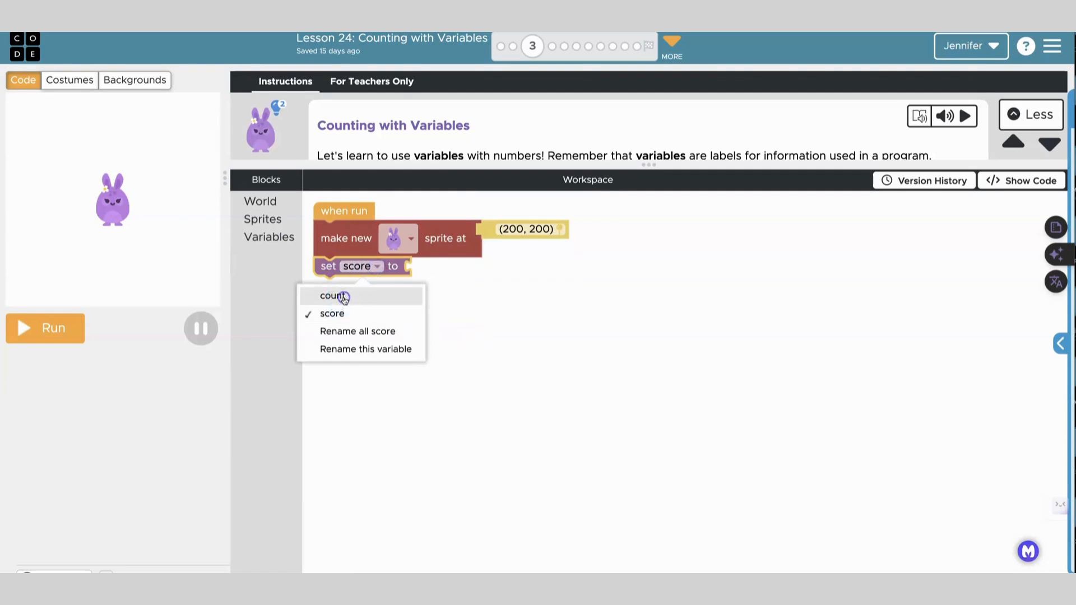
pyautogui.click(333, 296)
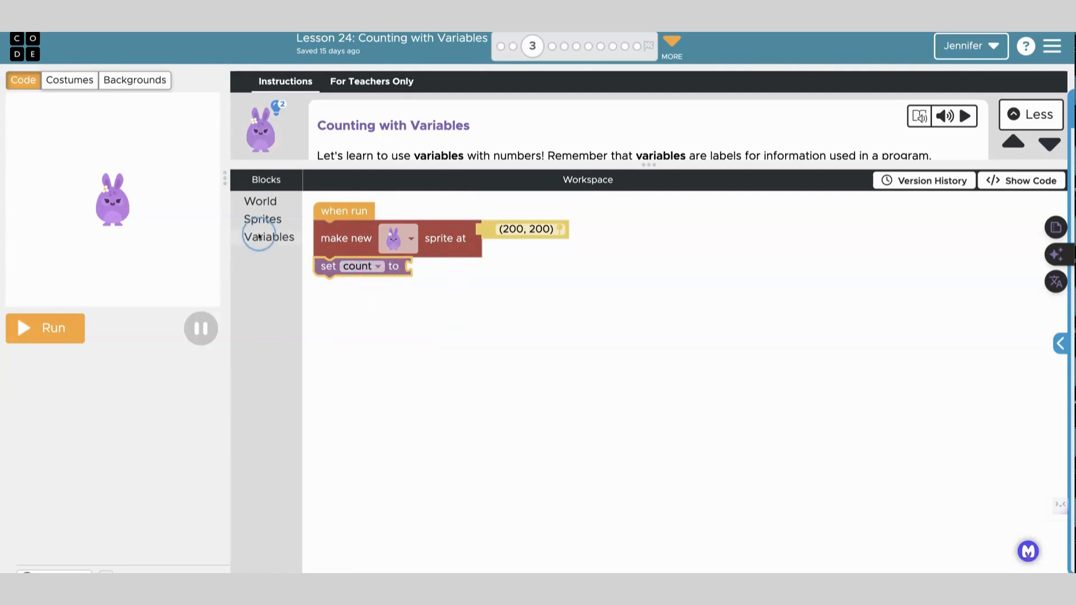
pyautogui.click(268, 236)
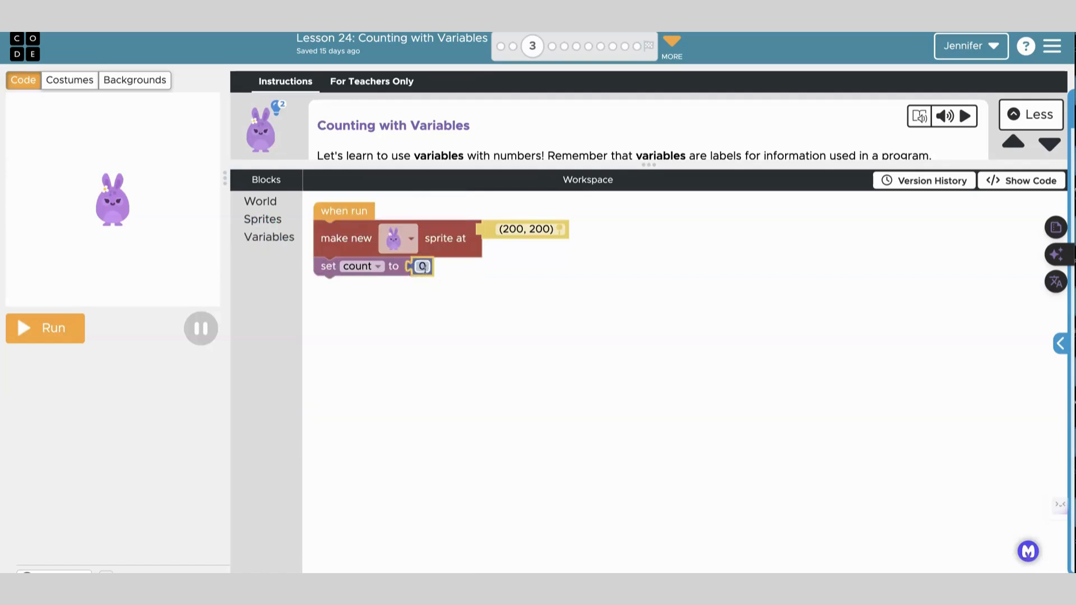
pyautogui.write('3')
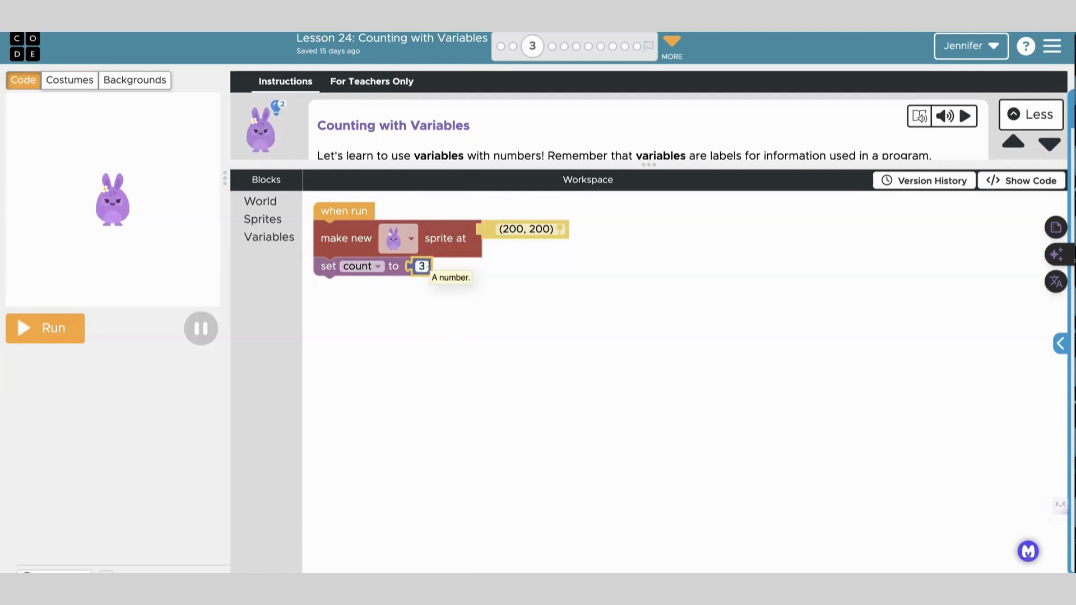
pyautogui.moveTo(296, 219)
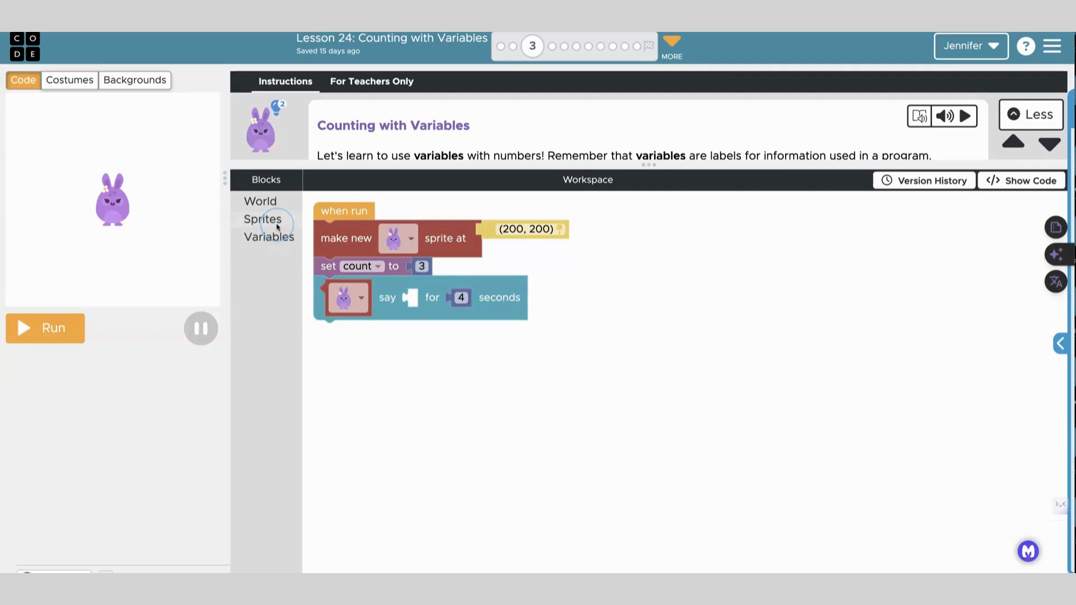
# - Have the bunny say count for 4 seconds, run it, and continue to the next level
pyautogui.click(269, 237)
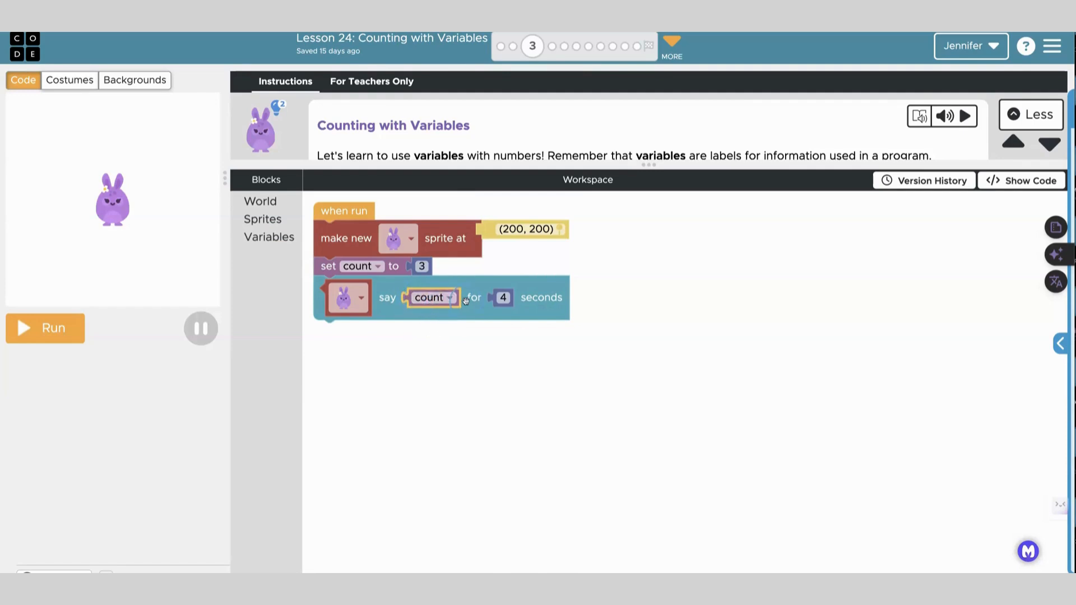
pyautogui.click(45, 328)
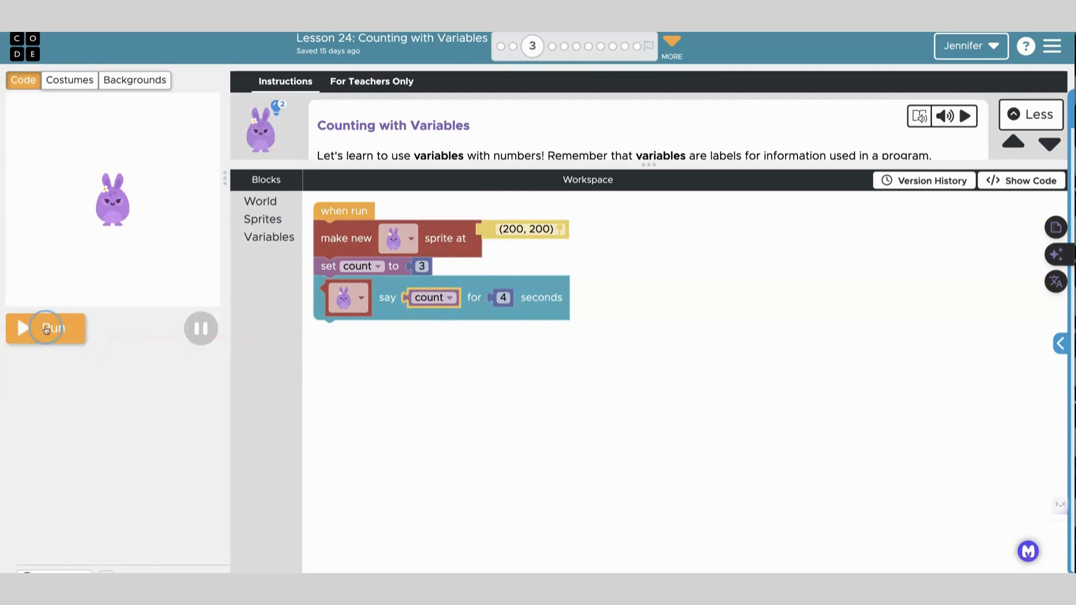
pyautogui.click(45, 329)
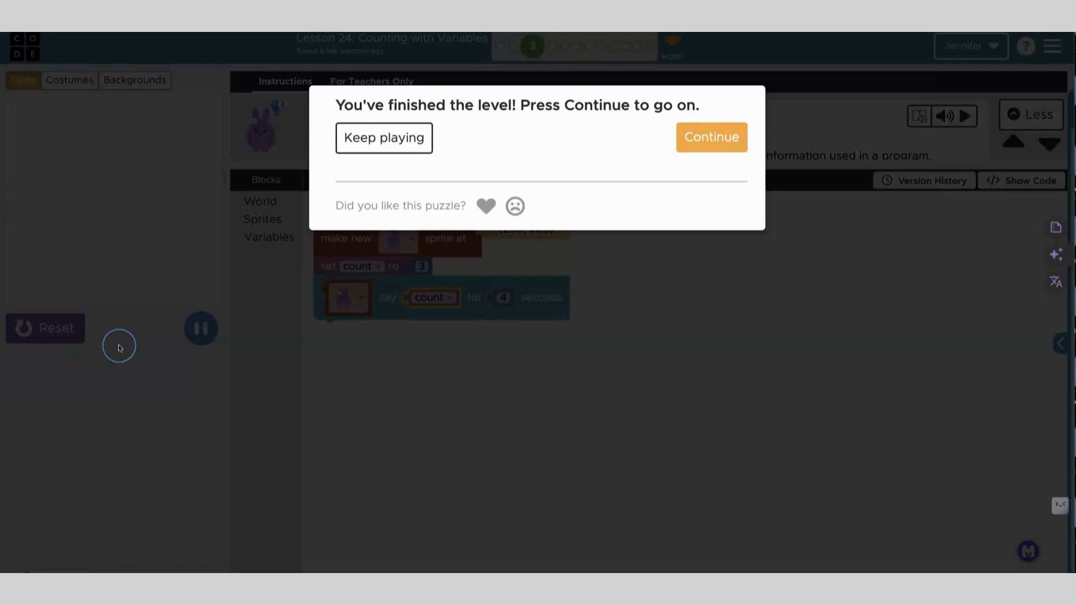
pyautogui.click(711, 137)
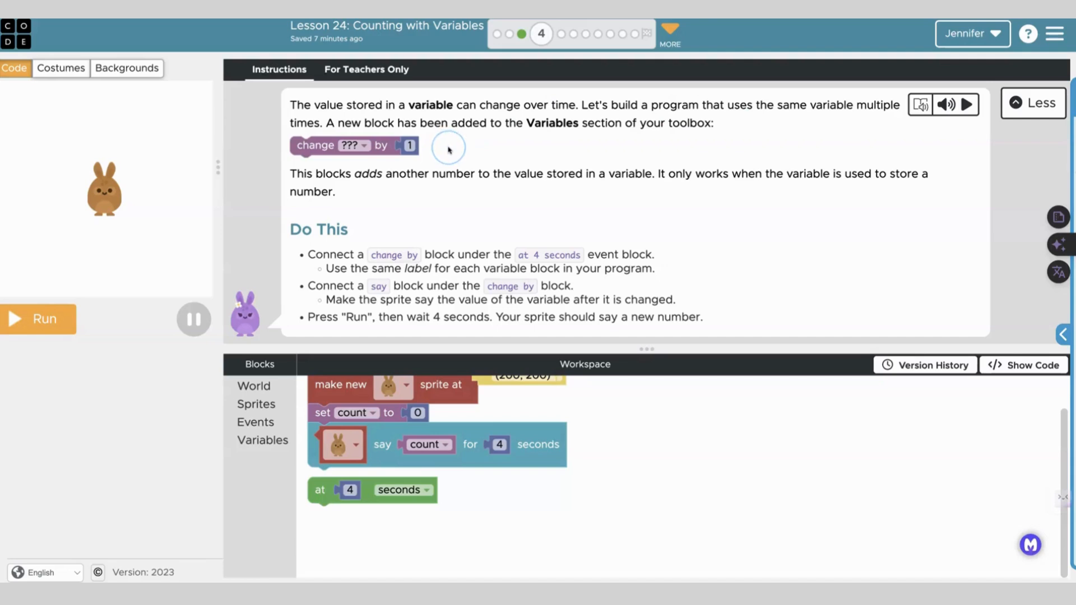
pyautogui.moveTo(448, 150)
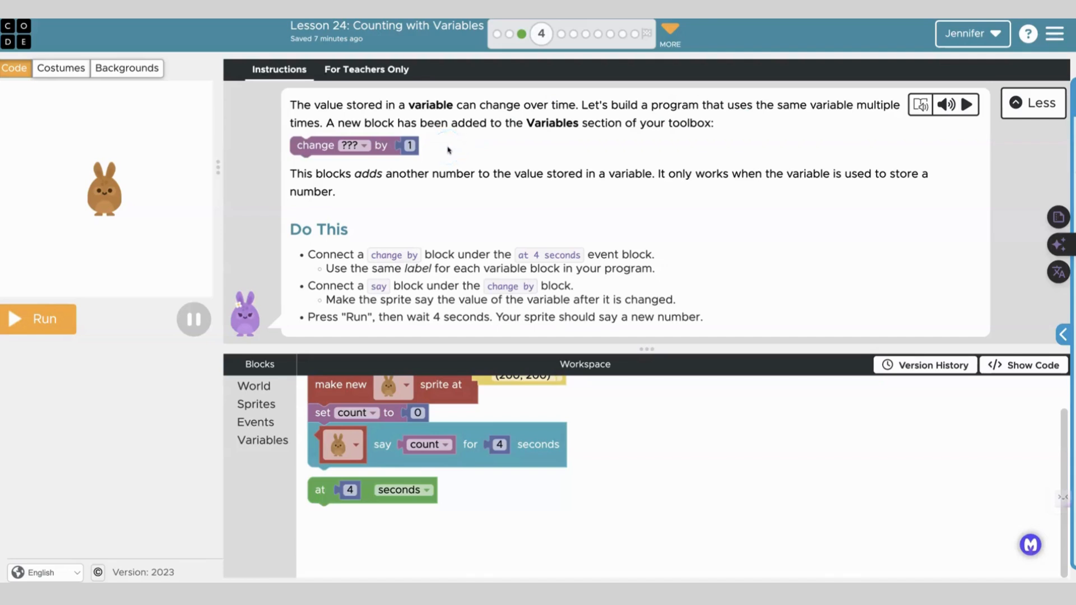
pyautogui.moveTo(463, 151)
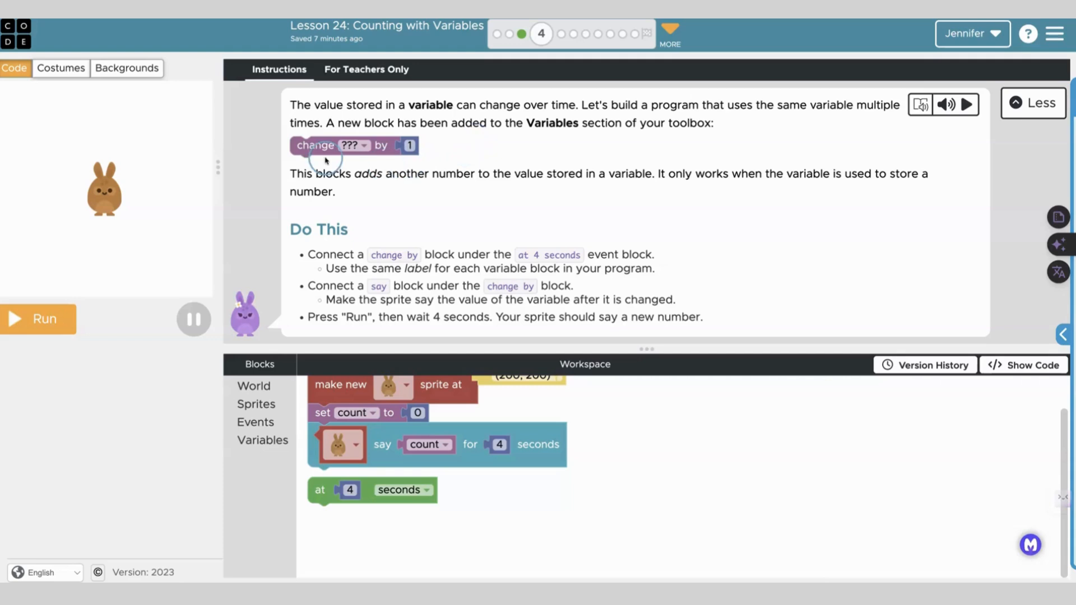
pyautogui.moveTo(369, 144)
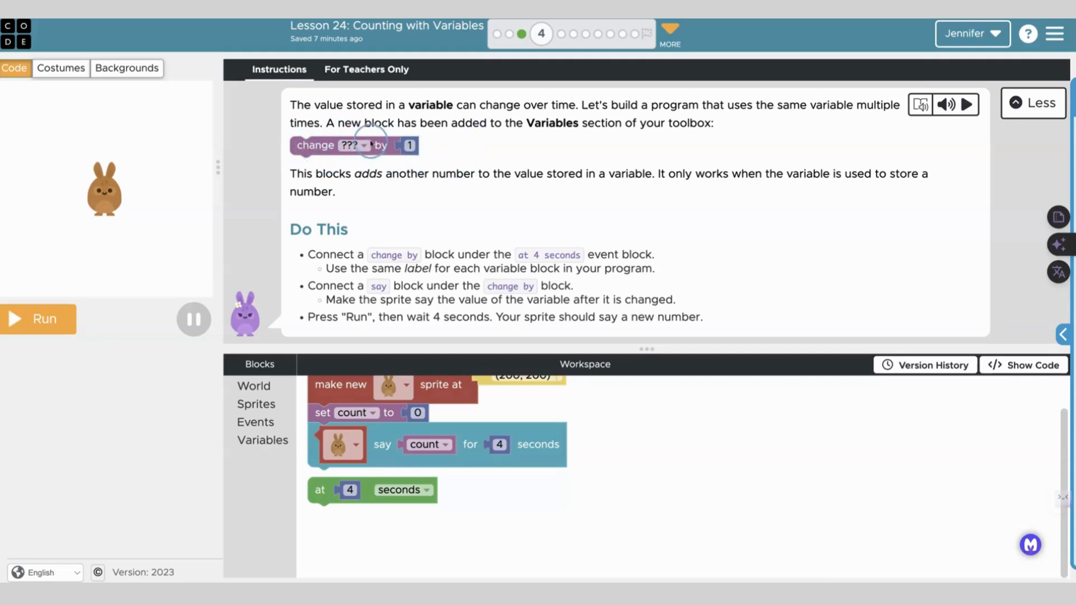
pyautogui.moveTo(384, 194)
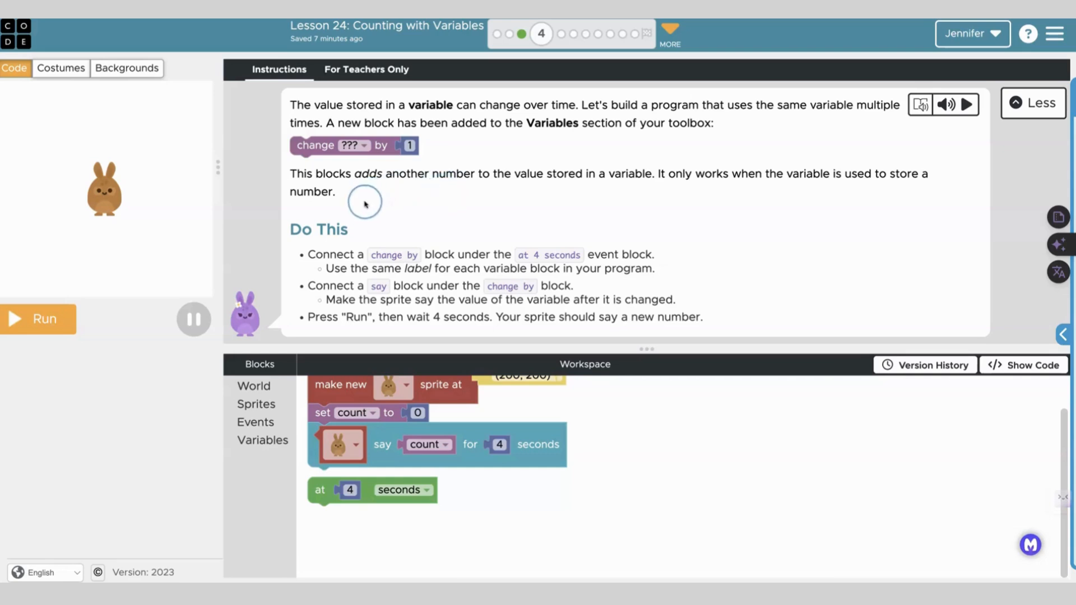
pyautogui.moveTo(625, 234)
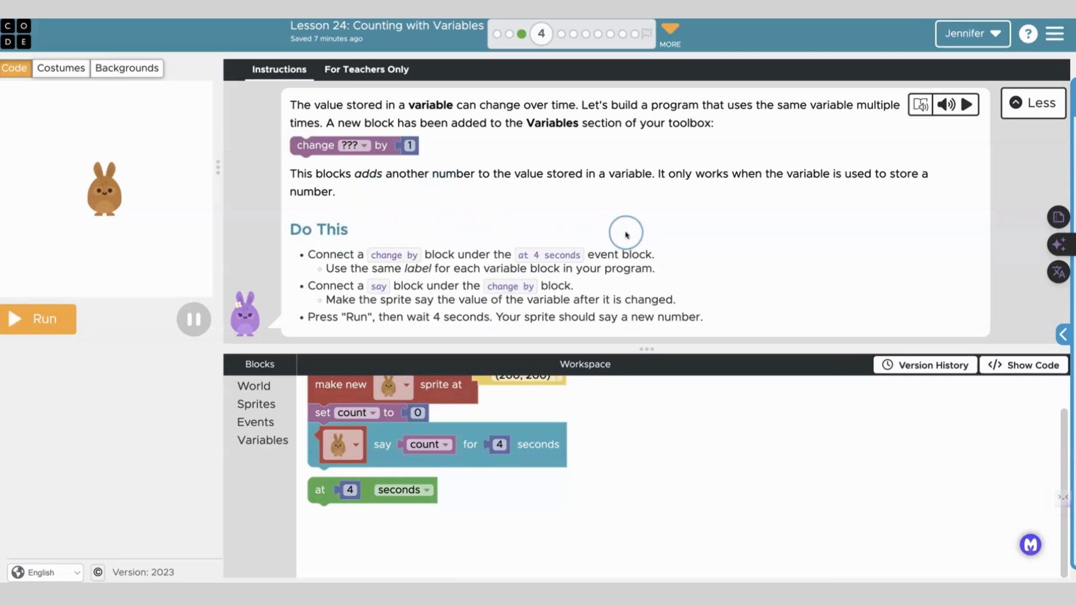
pyautogui.moveTo(666, 263)
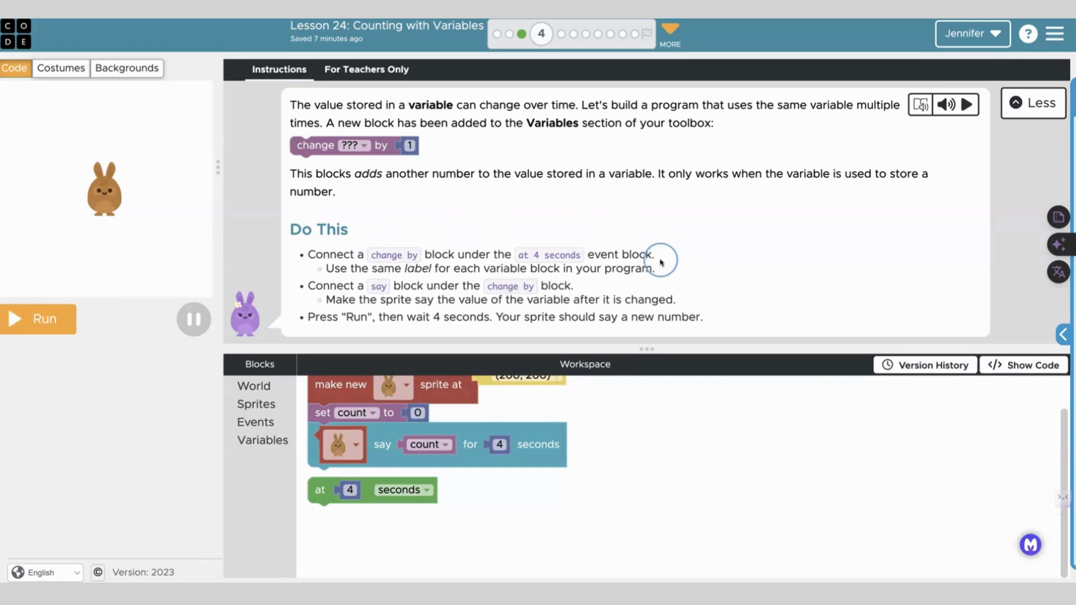
pyautogui.moveTo(655, 269)
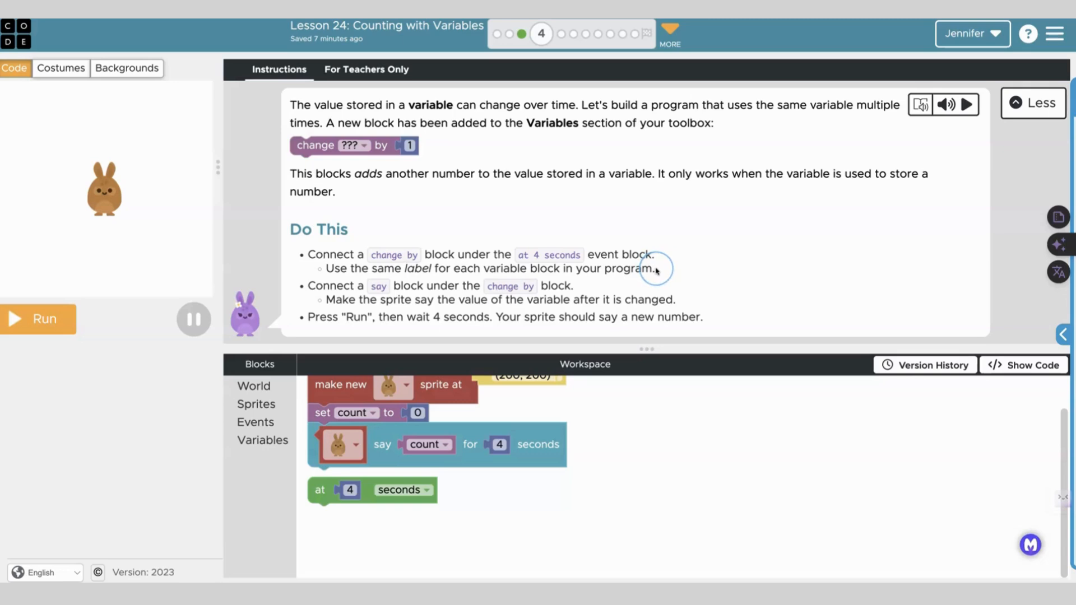
pyautogui.moveTo(615, 287)
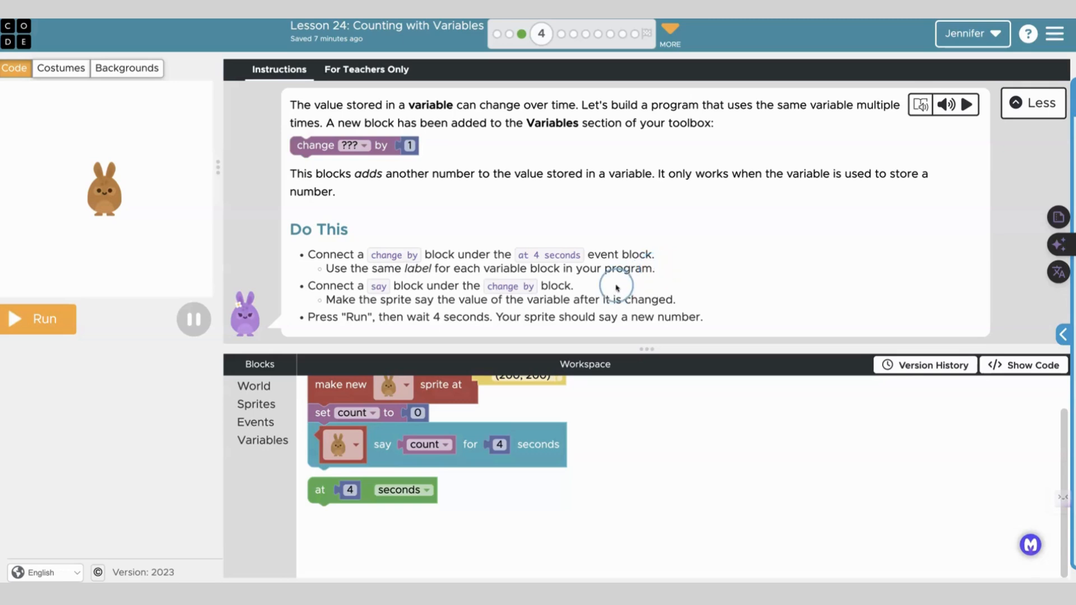
pyautogui.moveTo(585, 287)
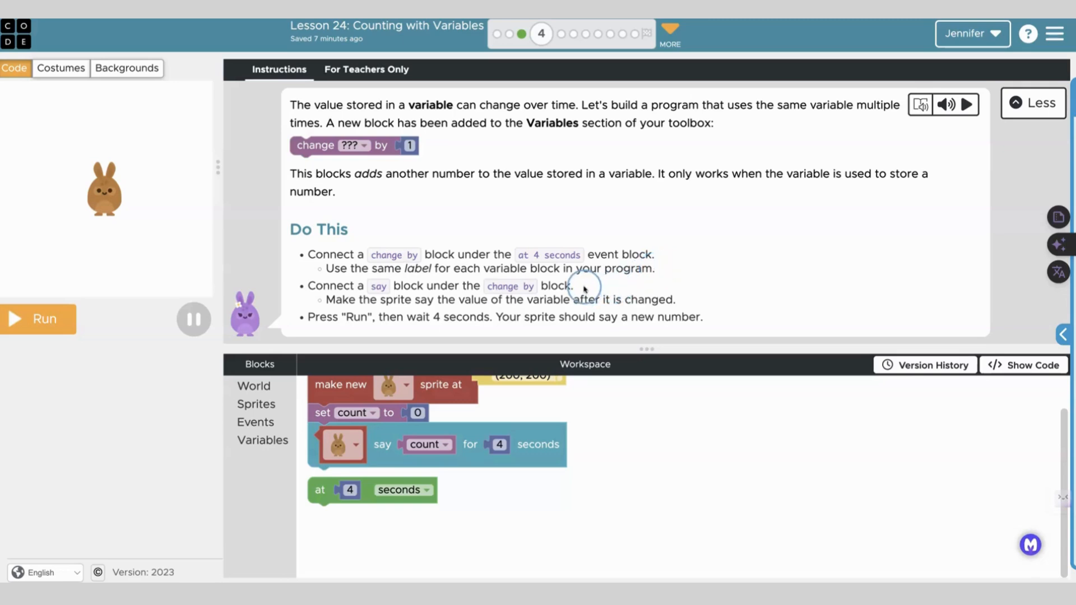
pyautogui.moveTo(685, 307)
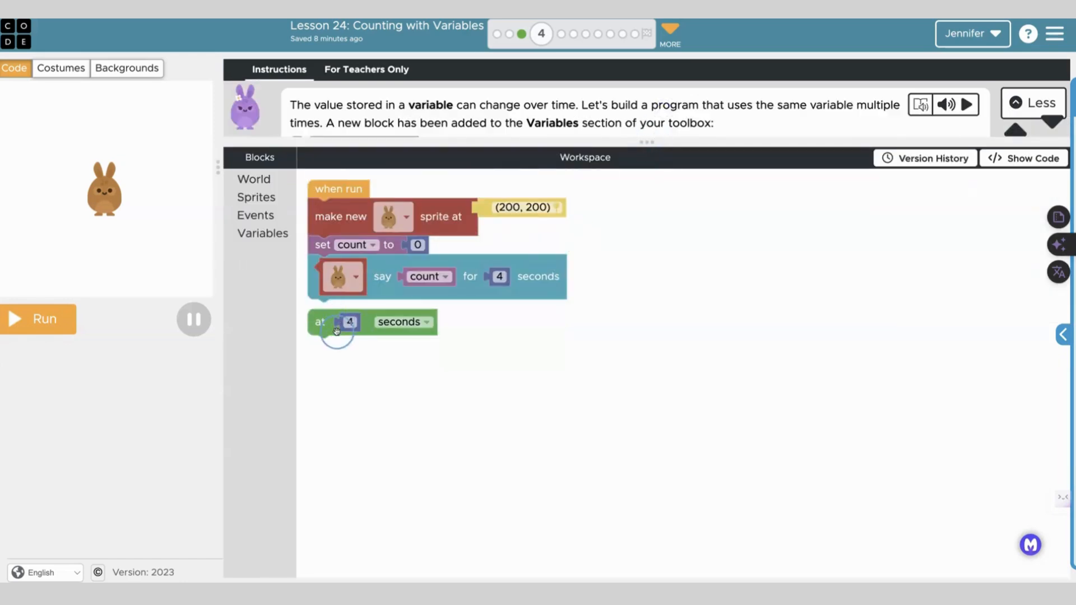
pyautogui.moveTo(288, 279)
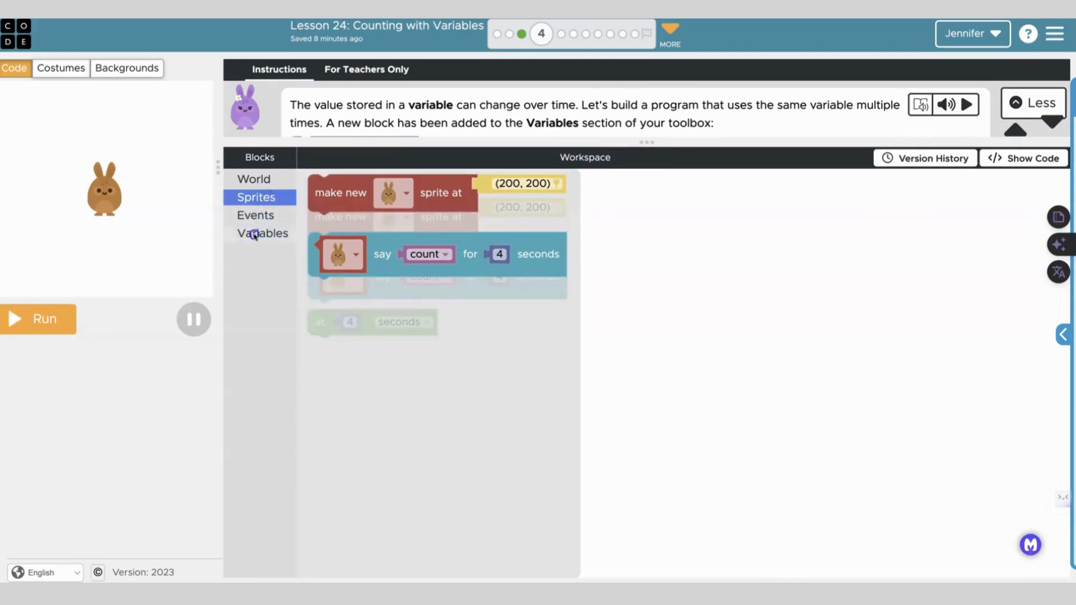
# - At 4 seconds change count by 1 and say it, then run and continue onward
pyautogui.click(262, 233)
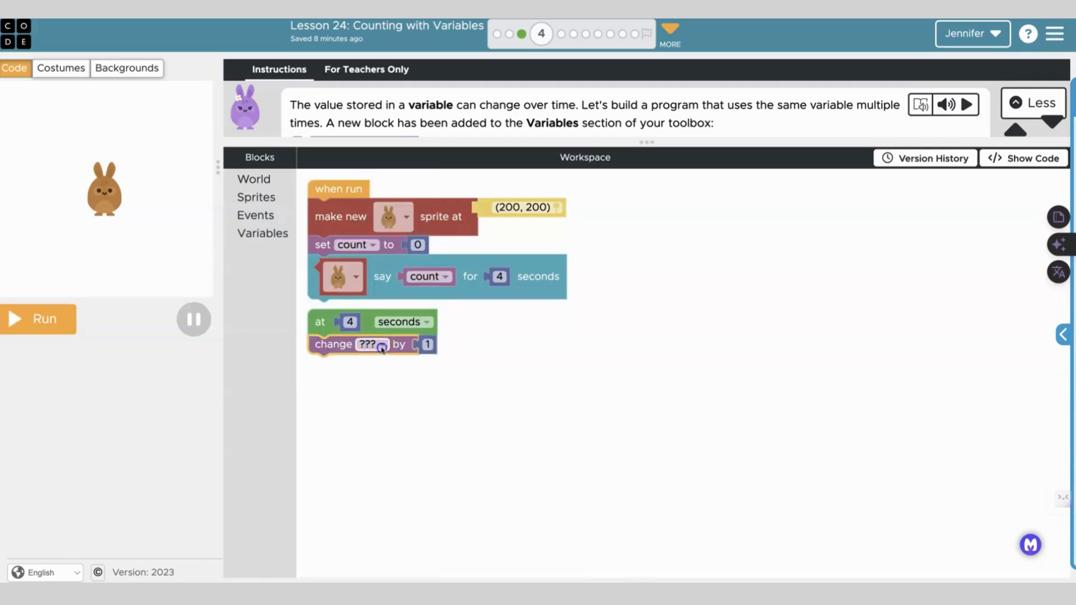
pyautogui.click(364, 344)
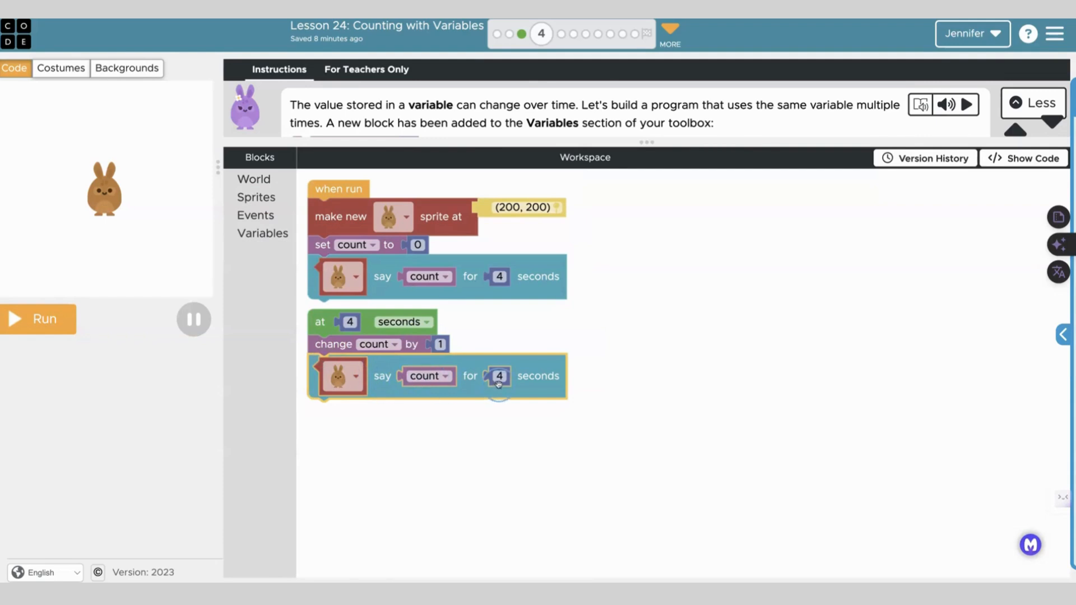
pyautogui.moveTo(292, 382)
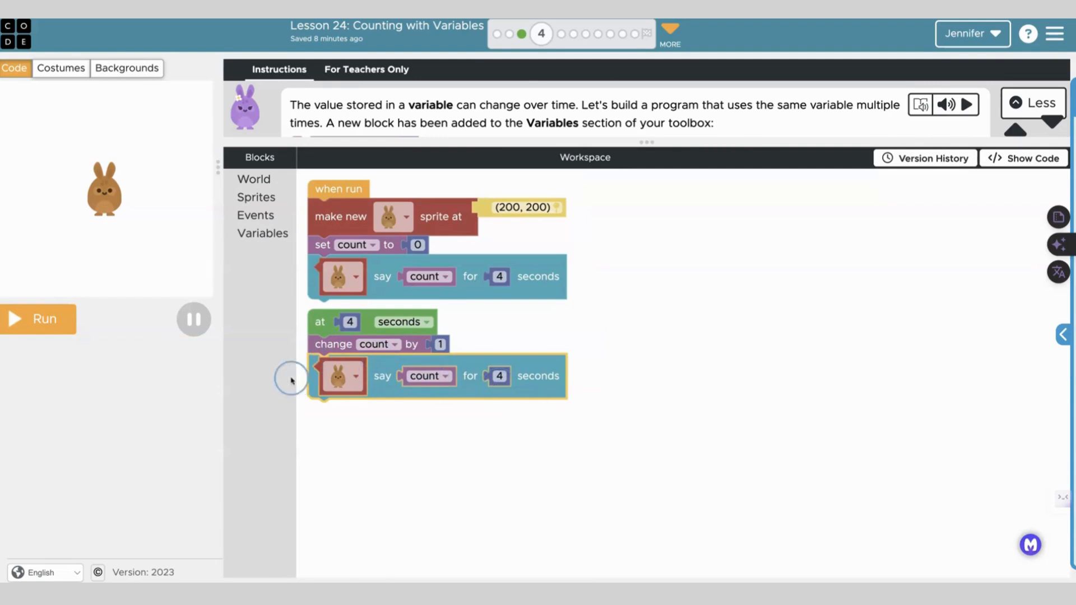
pyautogui.click(38, 319)
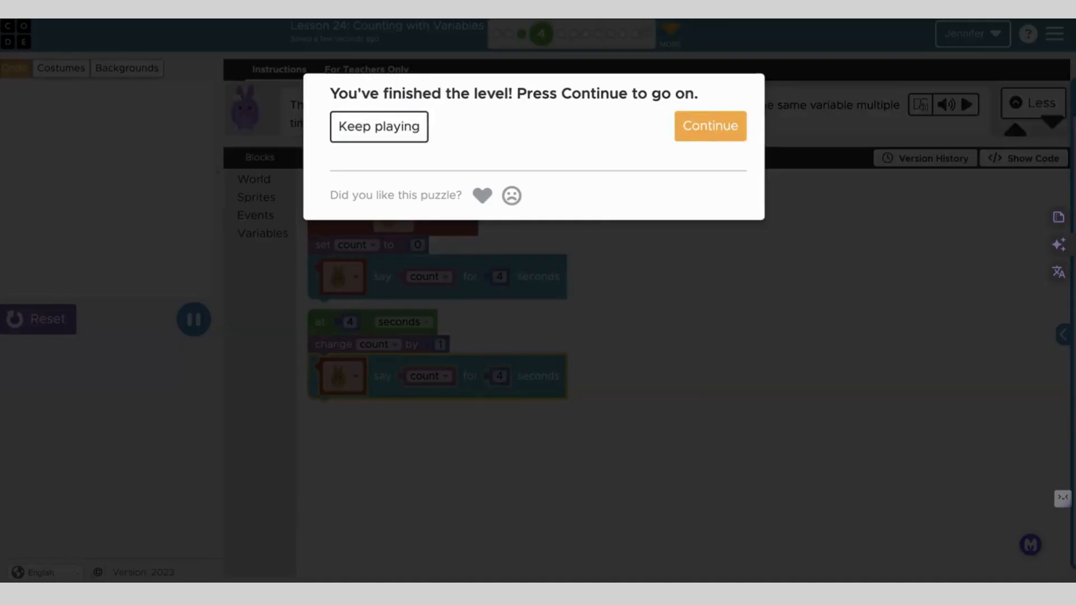
pyautogui.click(709, 125)
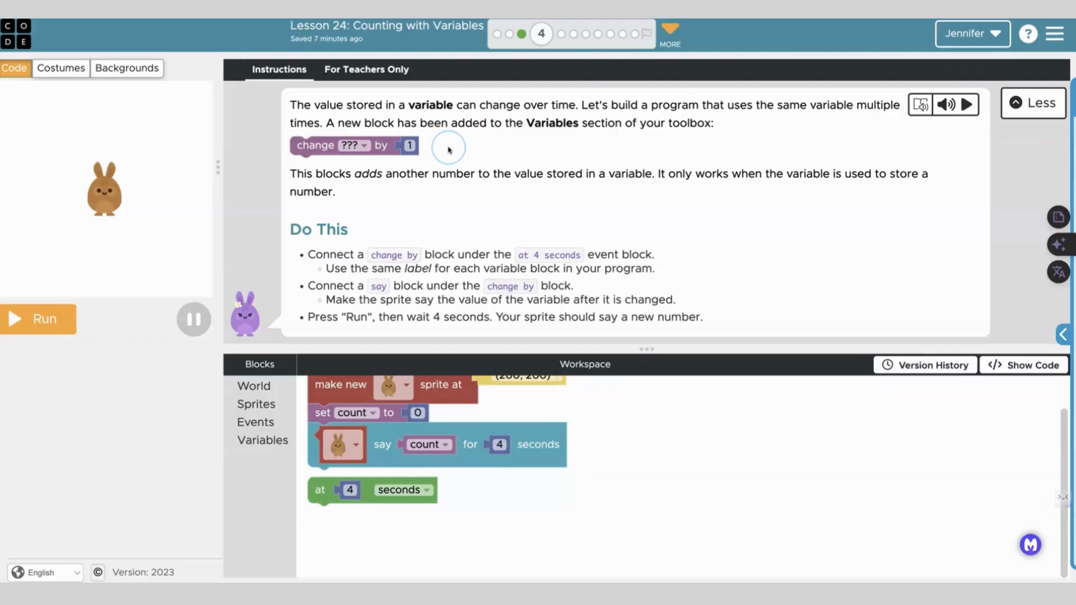
# - Go to level 5 about the clicked bear and browse the Sprites blocks
pyautogui.click(558, 35)
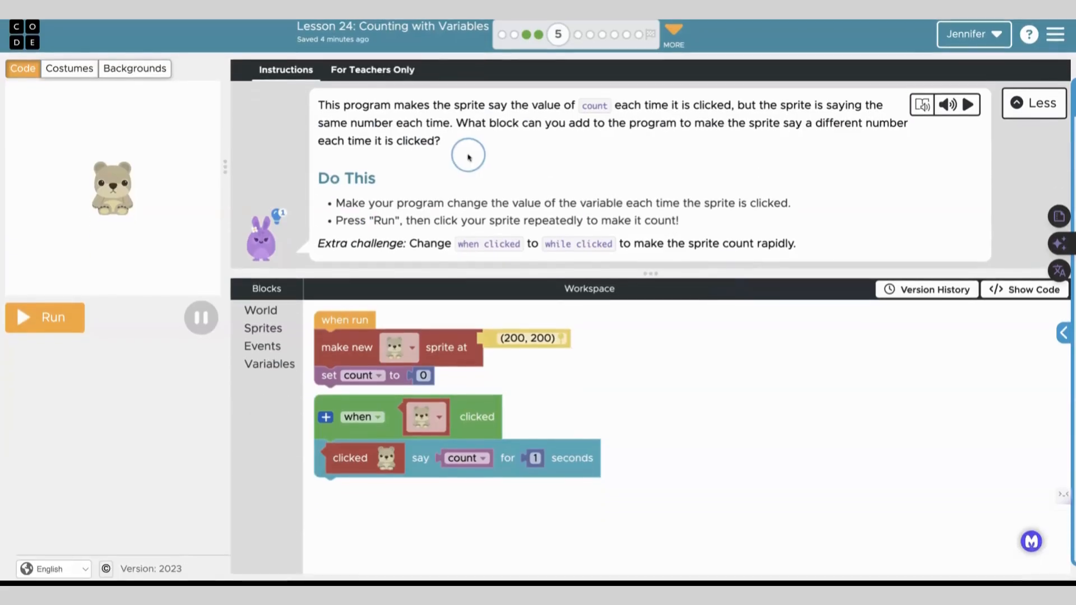
pyautogui.moveTo(469, 157)
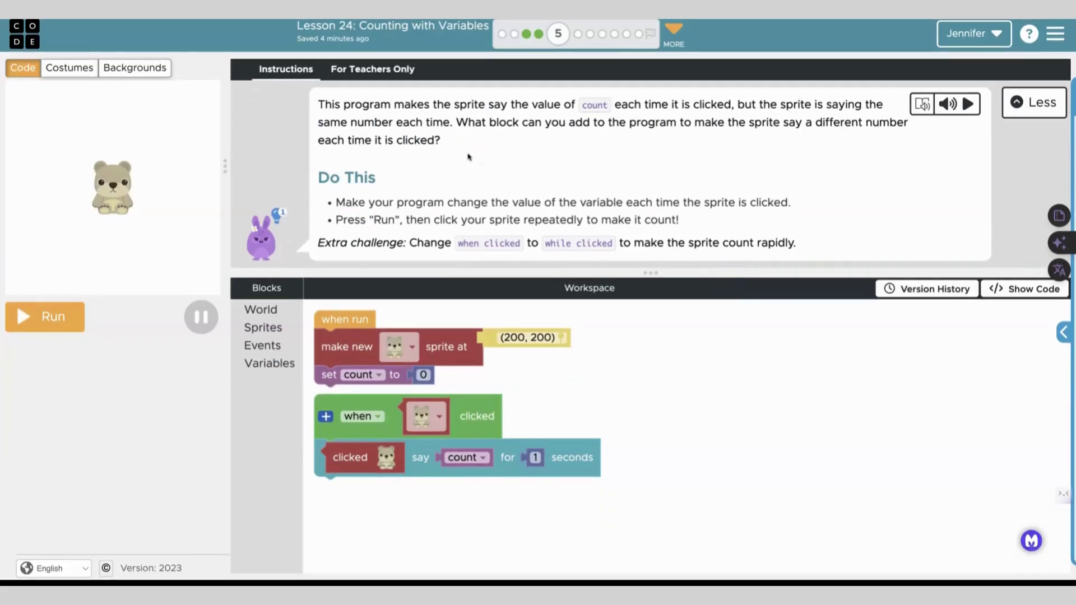
pyautogui.moveTo(650, 147)
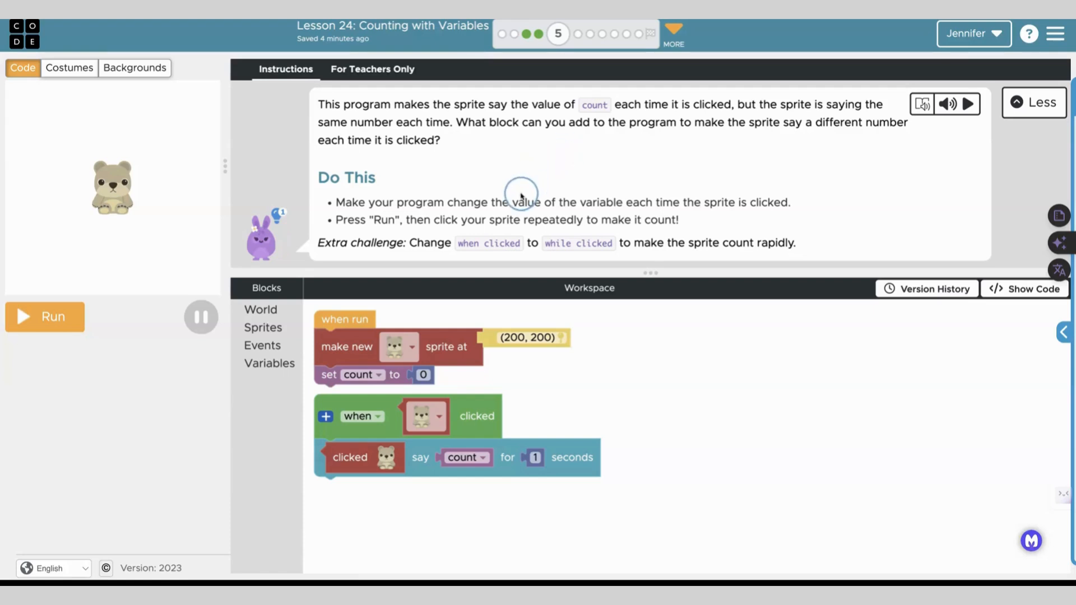
pyautogui.moveTo(793, 208)
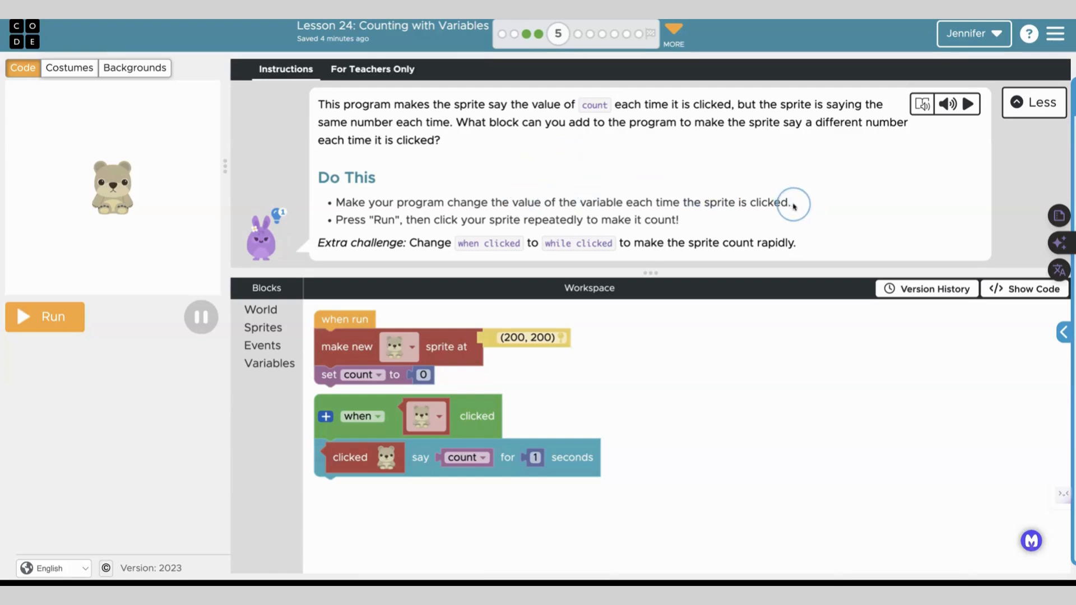
pyautogui.moveTo(716, 222)
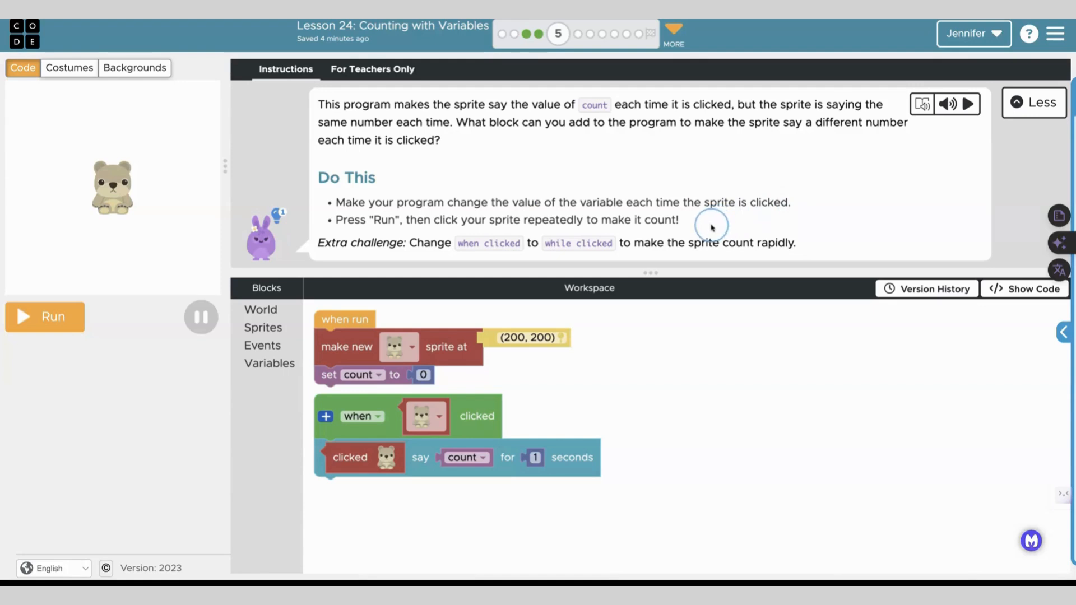
pyautogui.moveTo(423, 298)
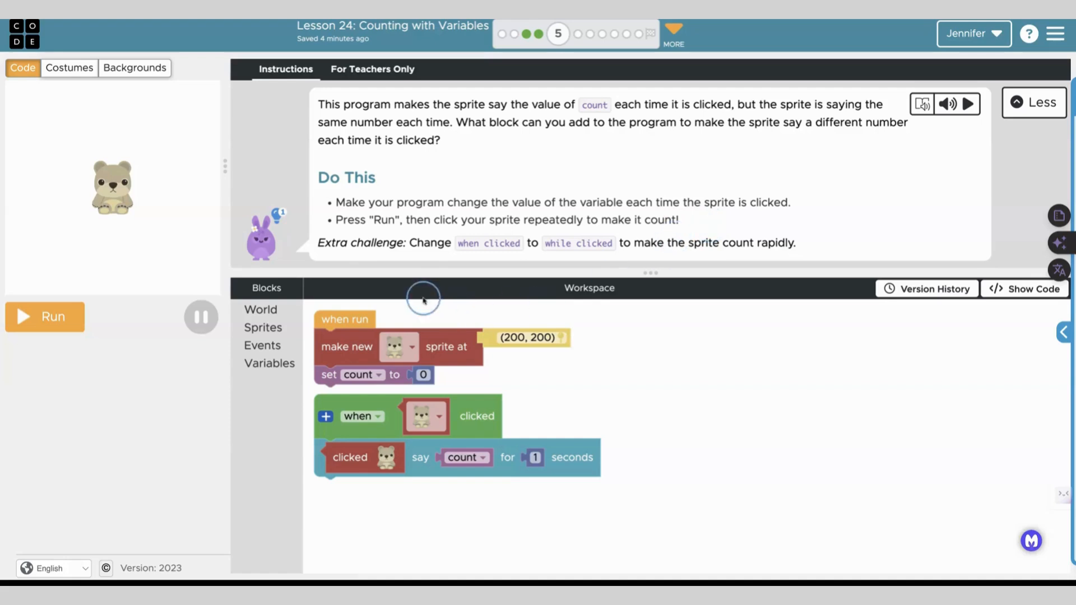
pyautogui.moveTo(528, 258)
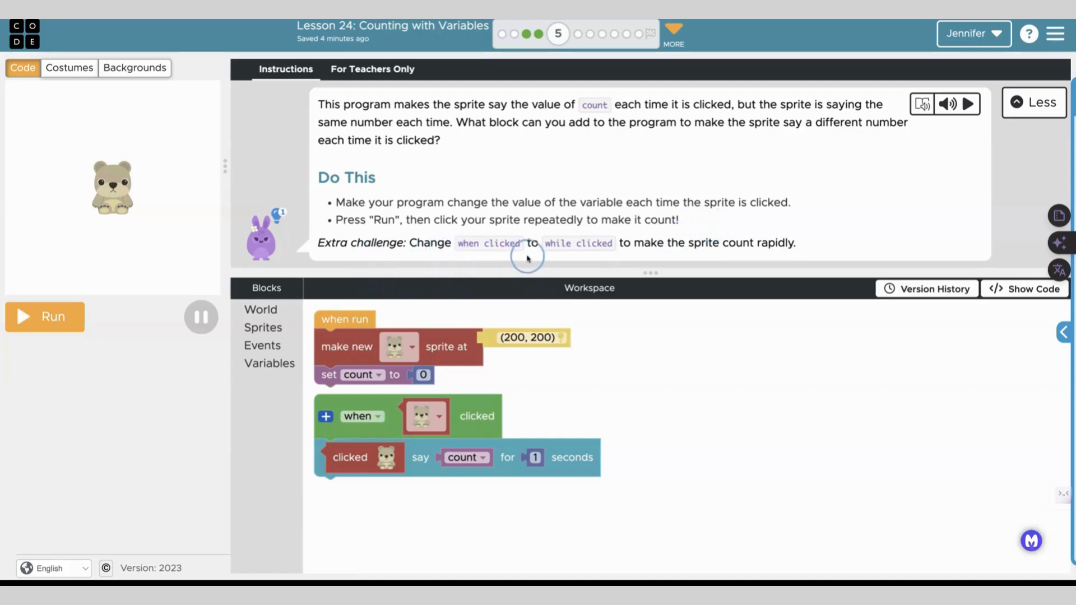
pyautogui.moveTo(641, 252)
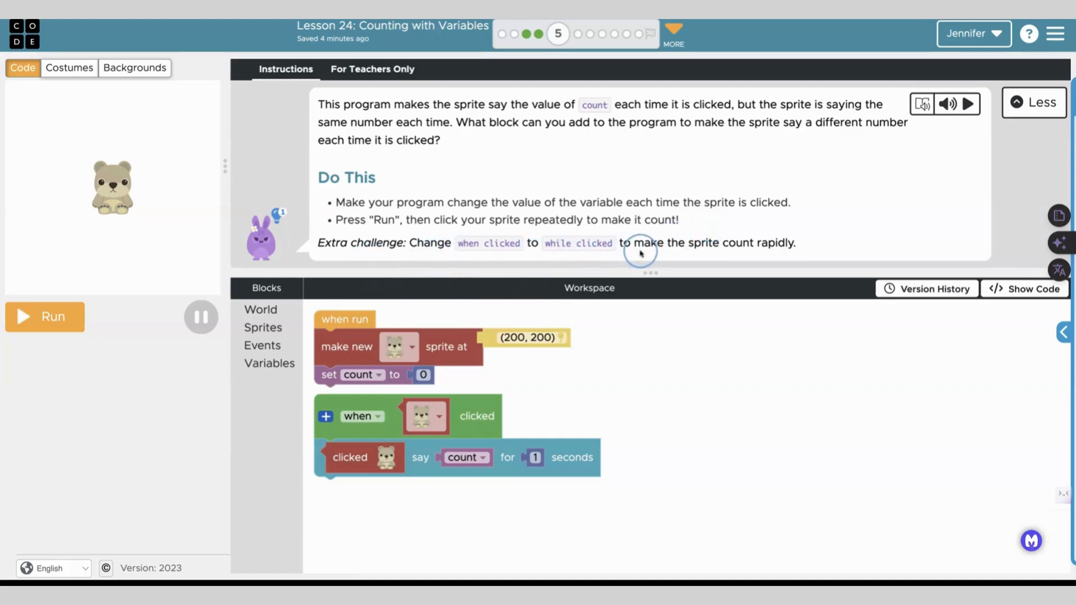
pyautogui.moveTo(652, 276)
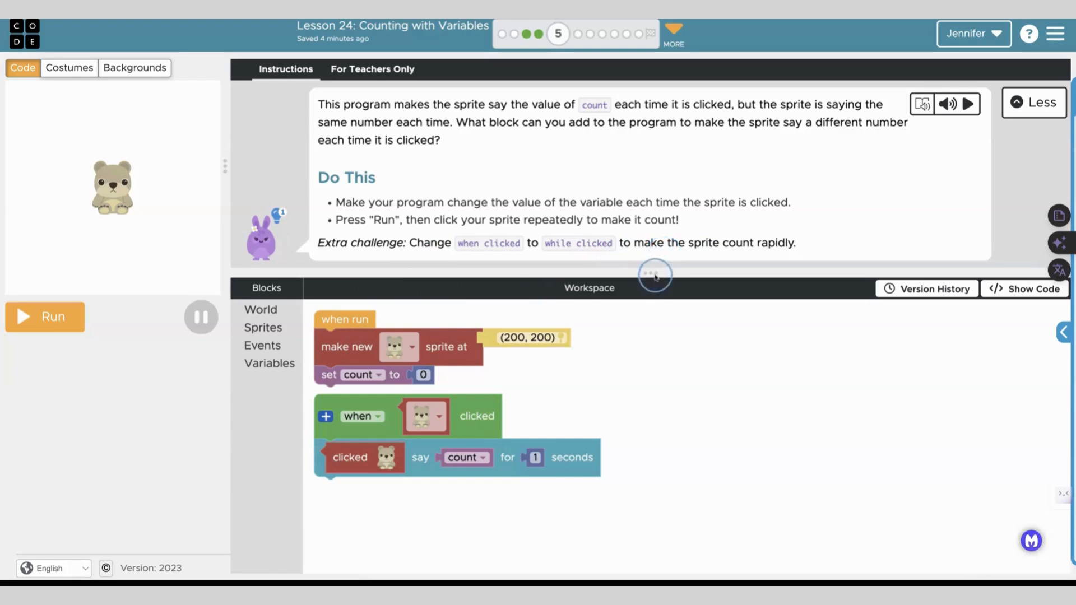
pyautogui.moveTo(504, 378)
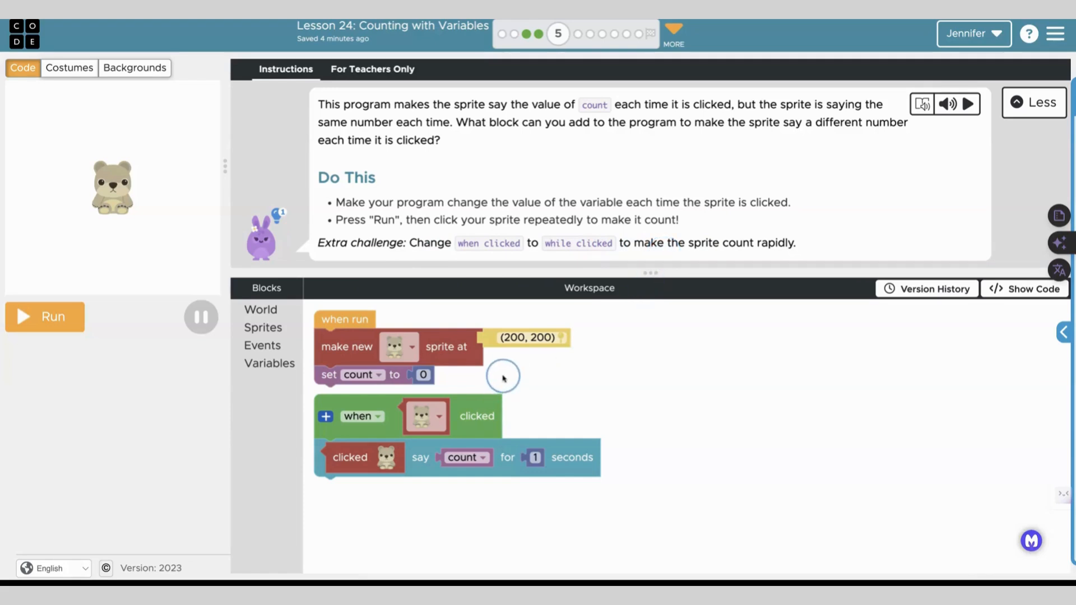
pyautogui.moveTo(265, 363)
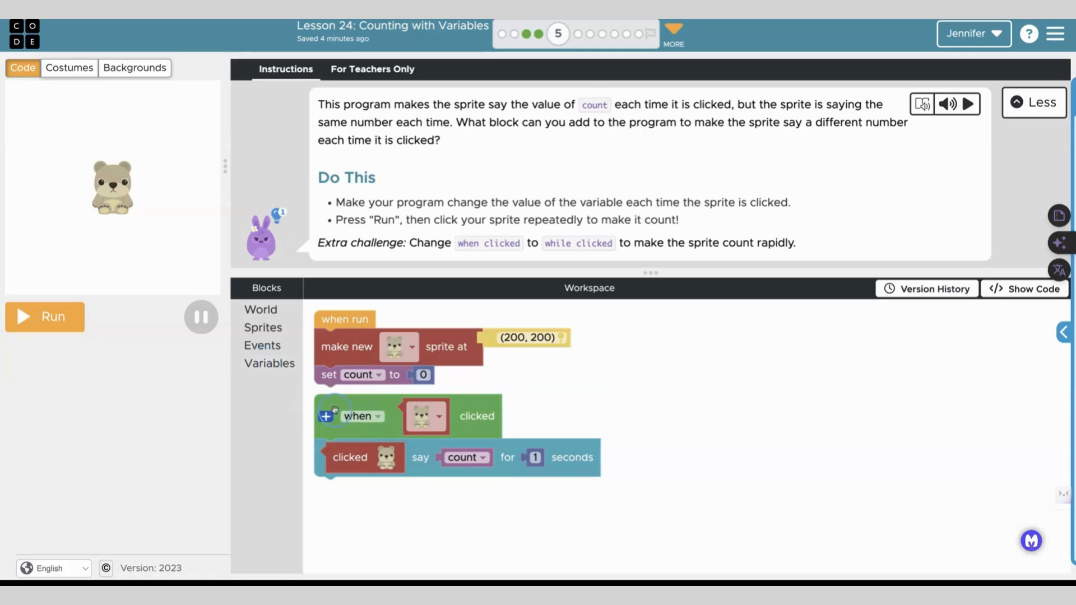
pyautogui.moveTo(285, 422)
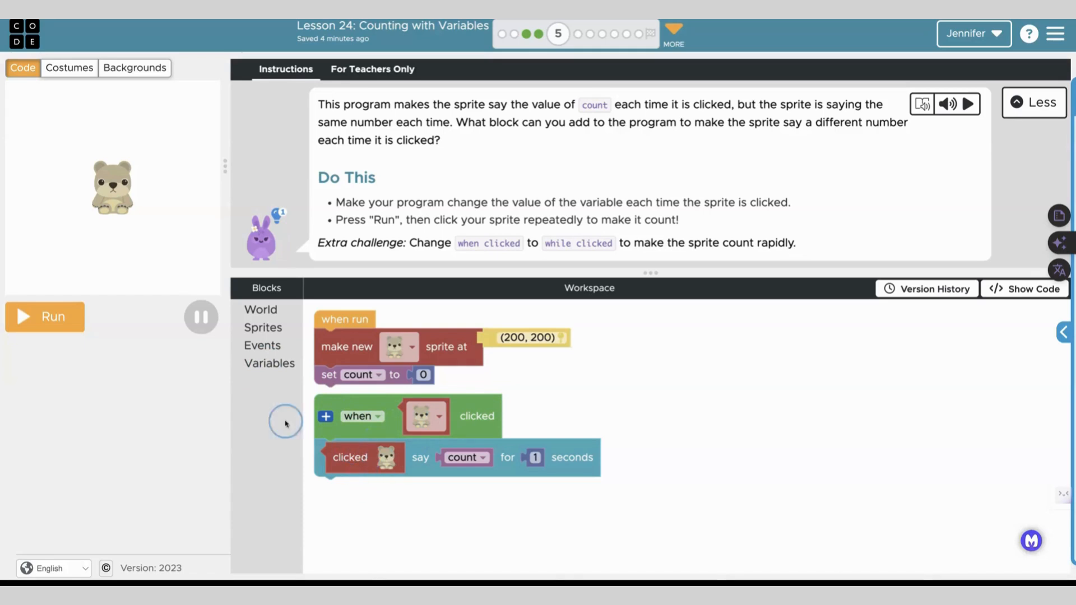
pyautogui.click(263, 327)
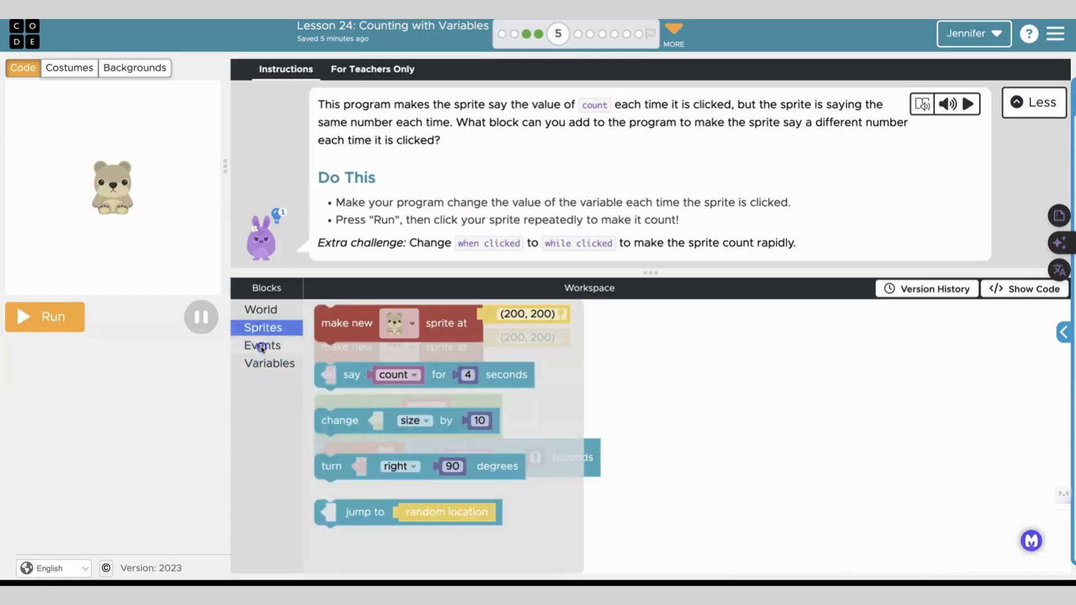
# - Set the click event's change block to update count by 1 before the bear says it
pyautogui.click(268, 363)
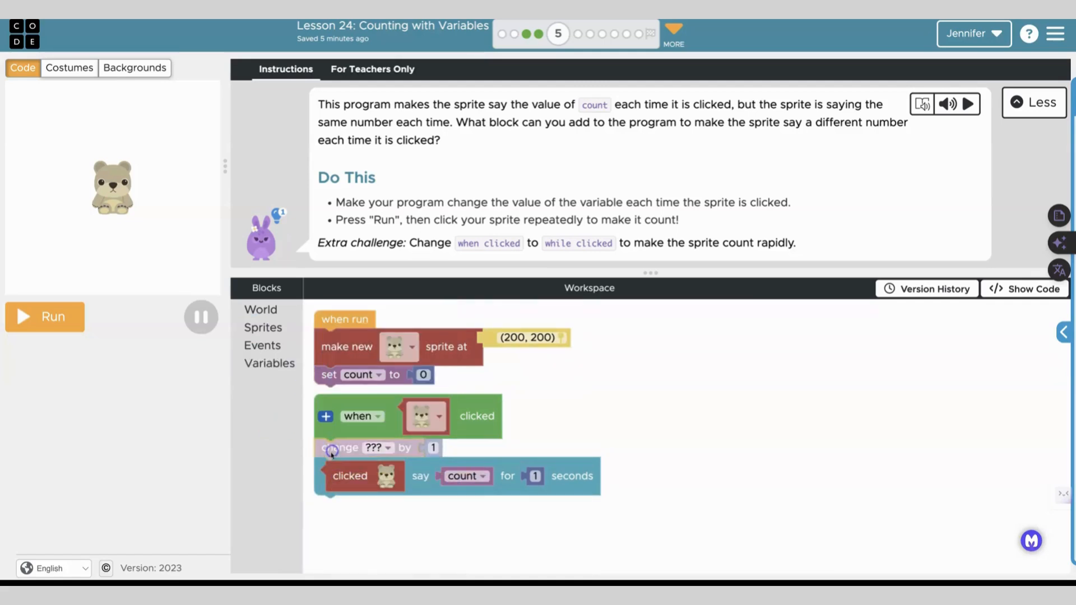
pyautogui.click(382, 448)
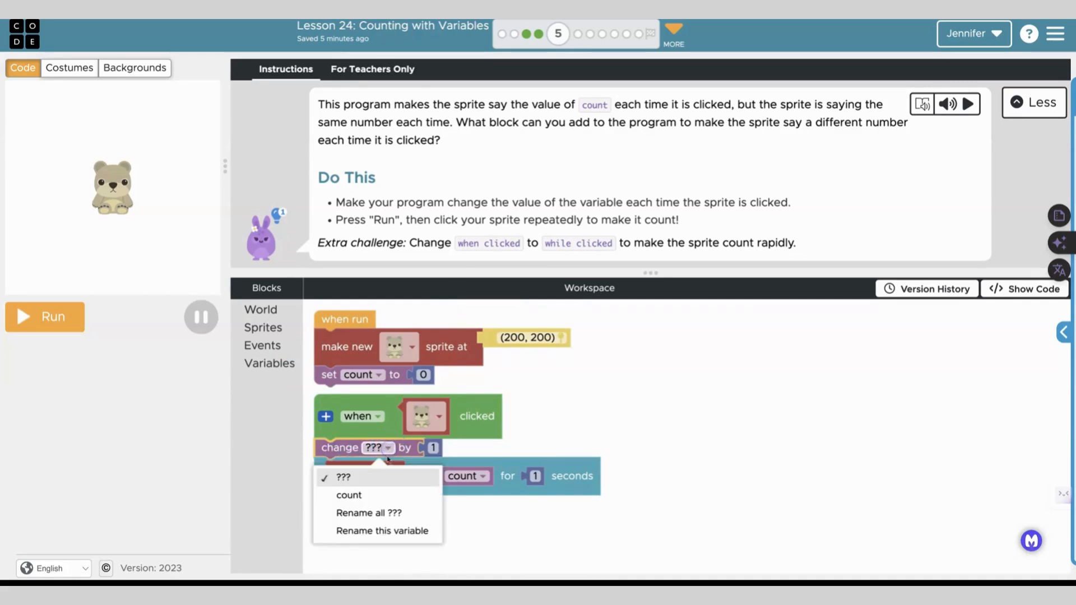
pyautogui.click(348, 494)
pyautogui.write('2')
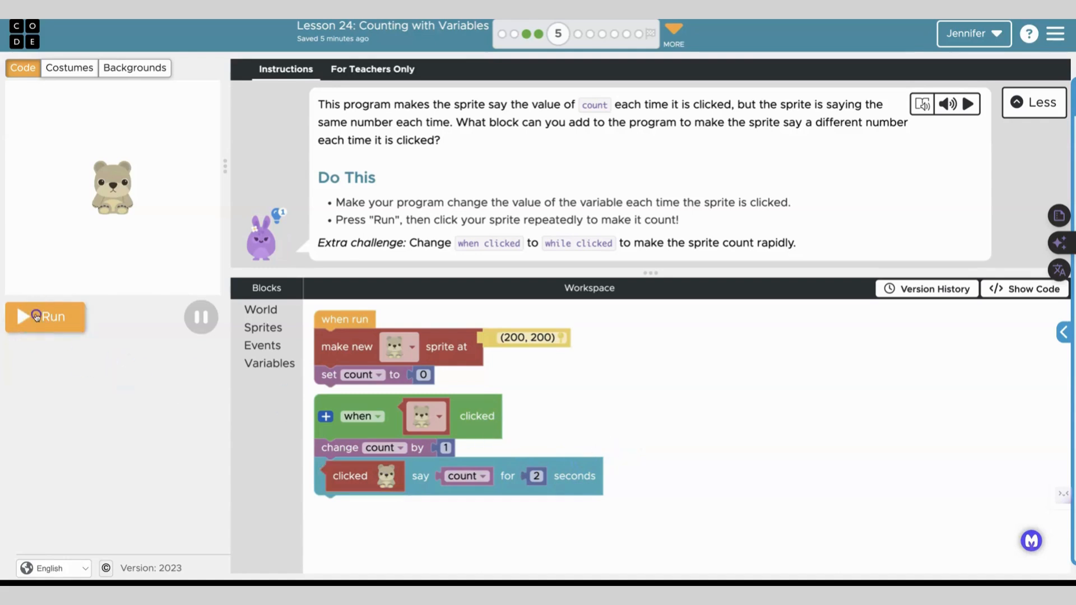
# - Run the program and click the bear repeatedly so it says rising numbers
pyautogui.click(45, 318)
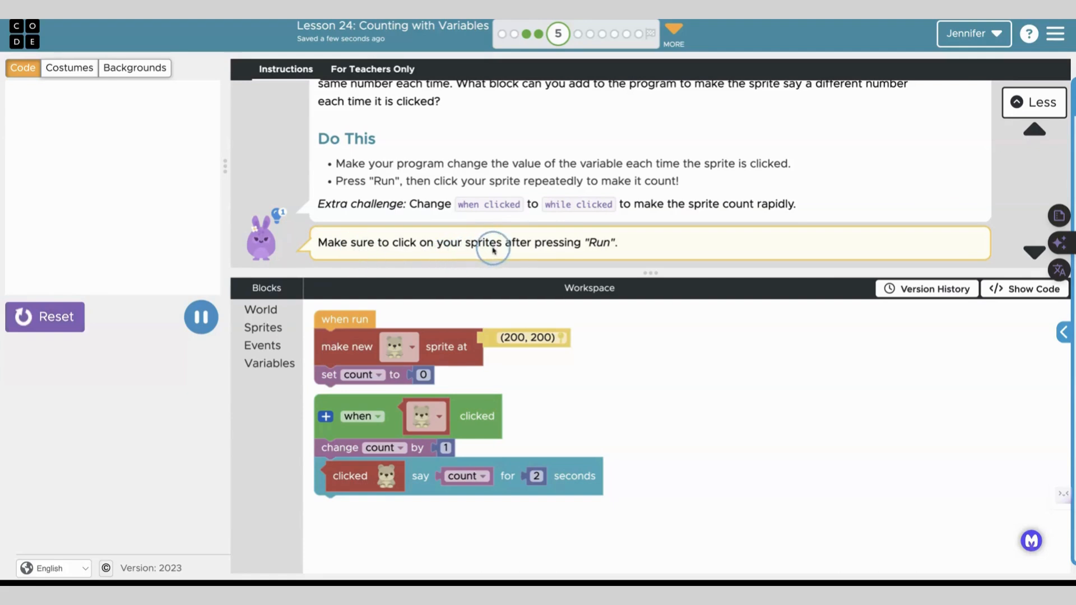
pyautogui.moveTo(357, 259)
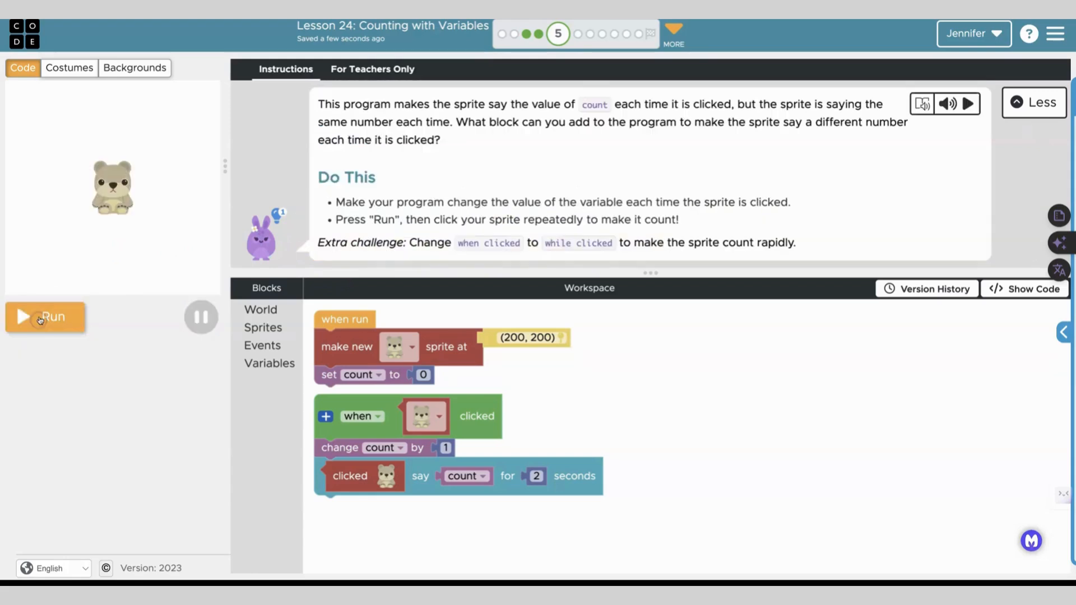
pyautogui.click(44, 317)
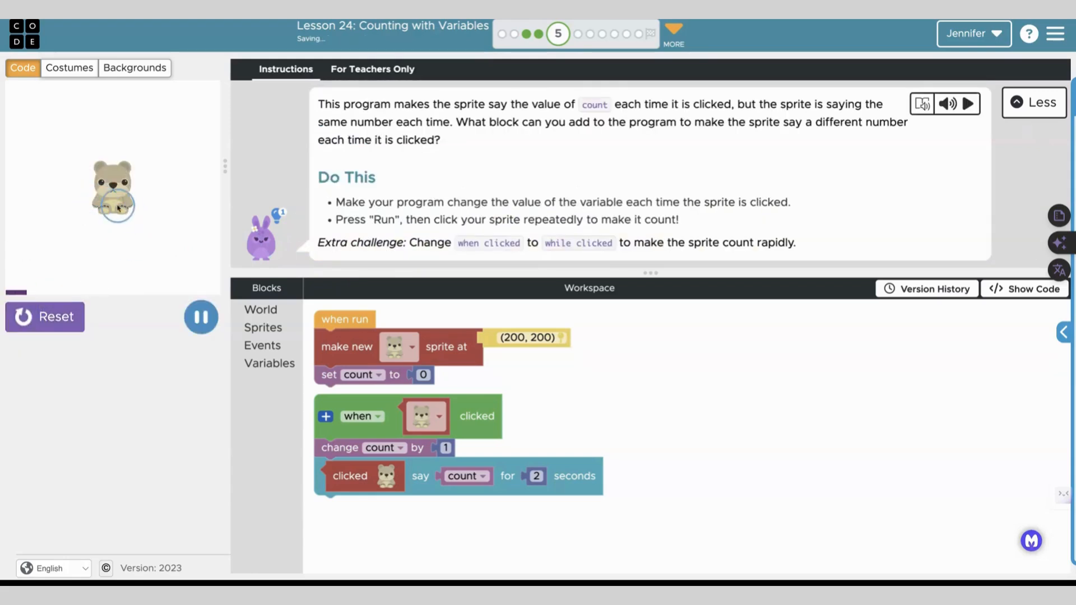
pyautogui.click(114, 195)
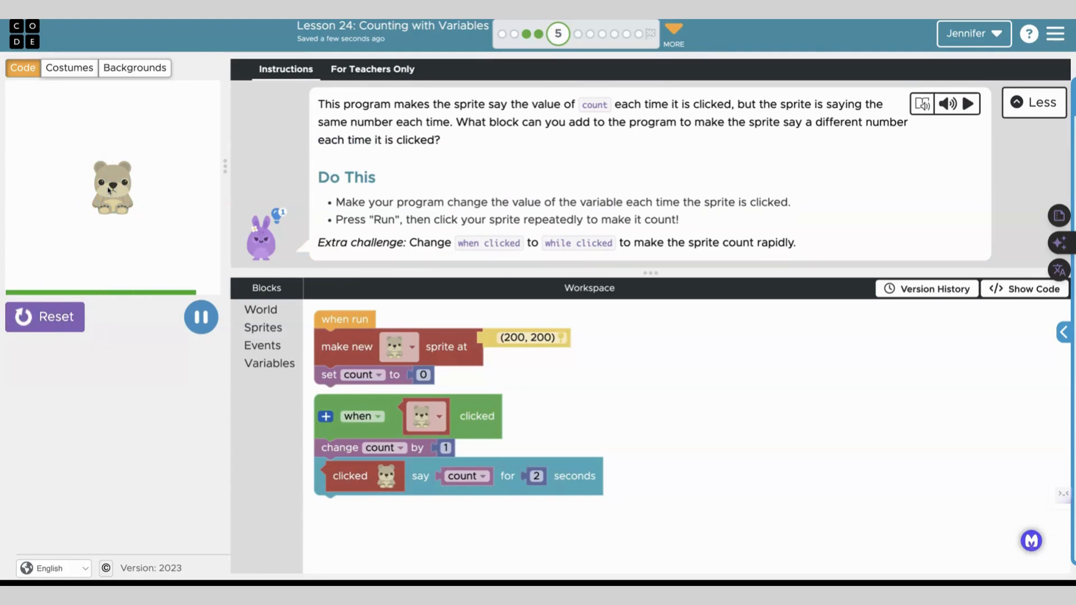
pyautogui.click(111, 187)
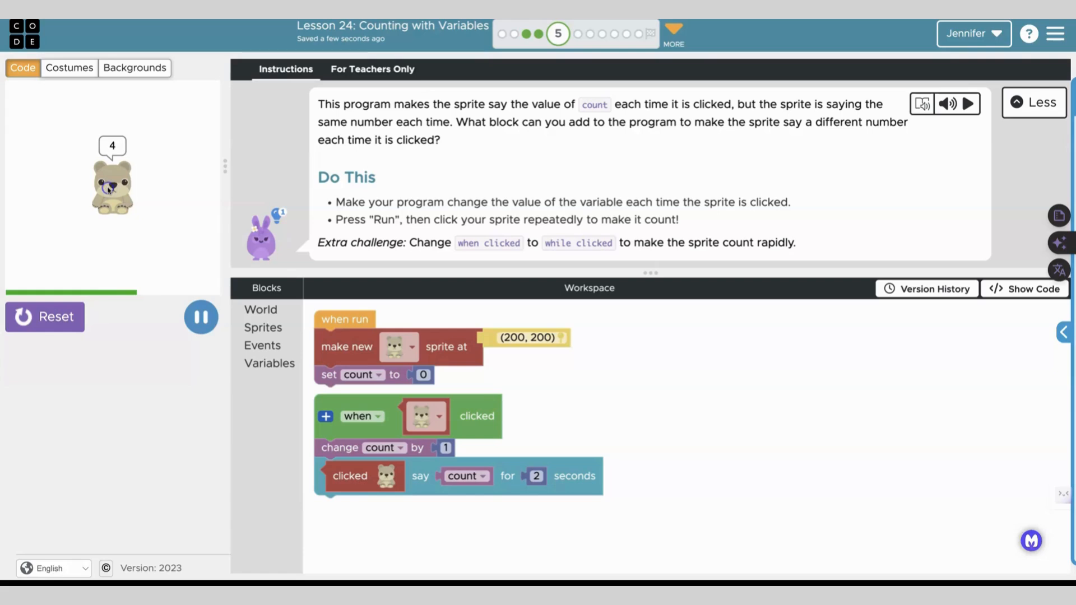
pyautogui.click(112, 180)
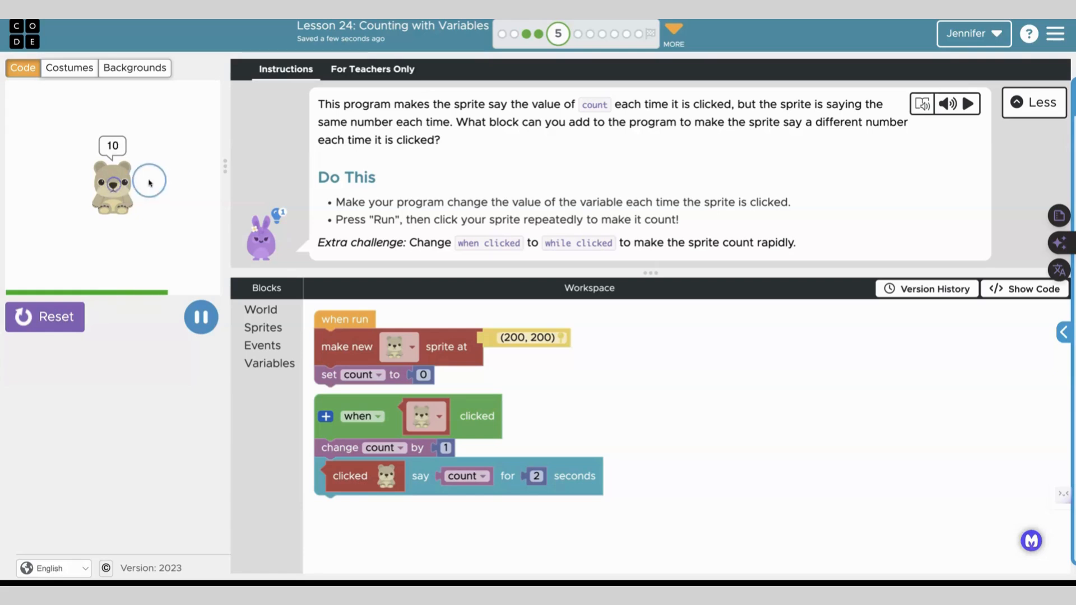
pyautogui.click(201, 316)
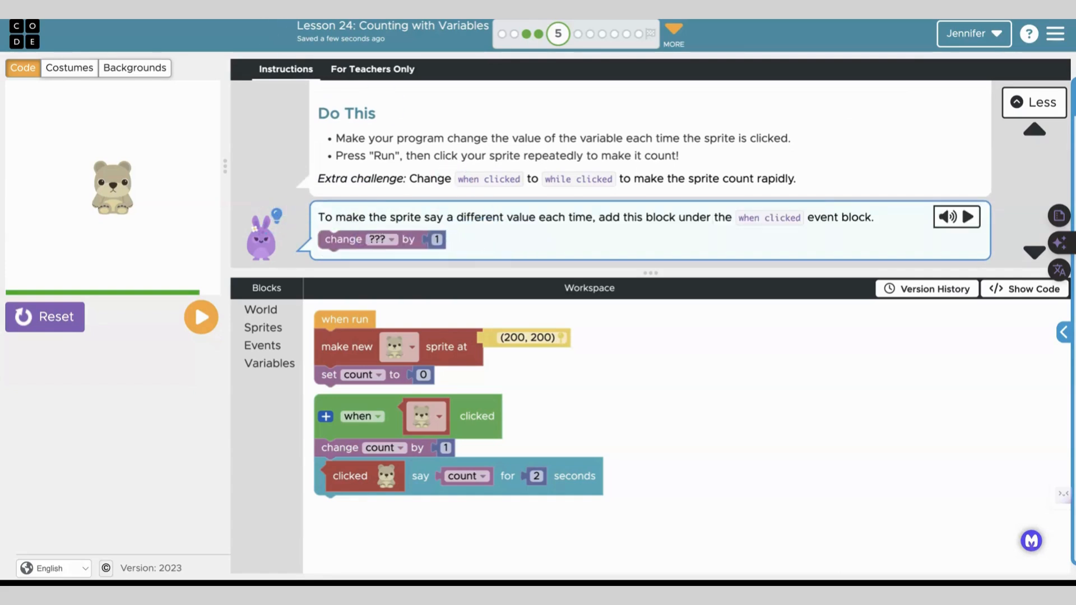
pyautogui.click(201, 316)
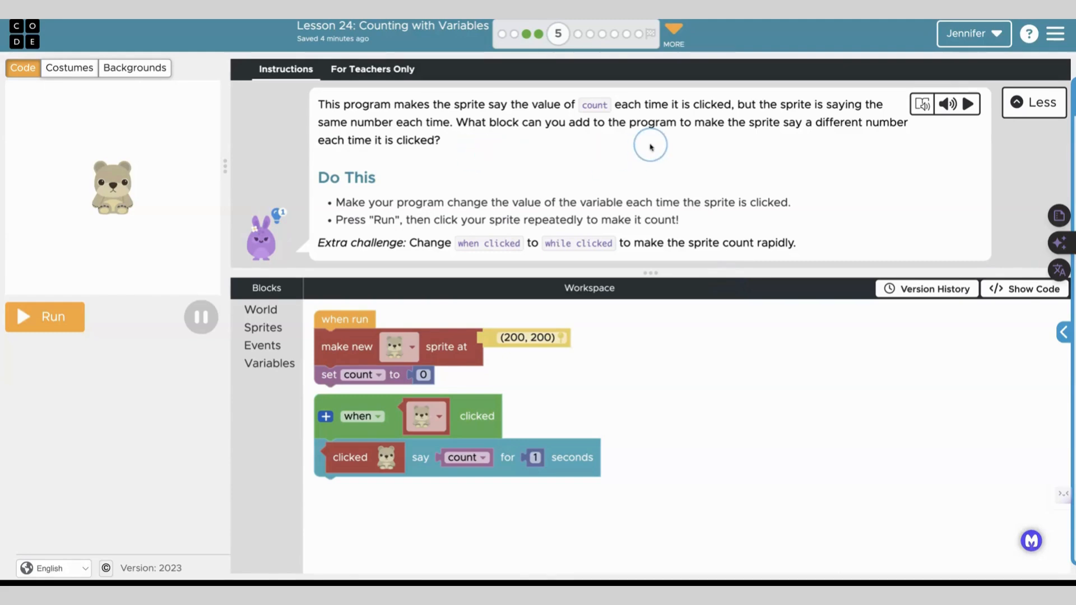
# - Advance to level 6, the Carrot Clicker game, and read its instructions
pyautogui.click(543, 34)
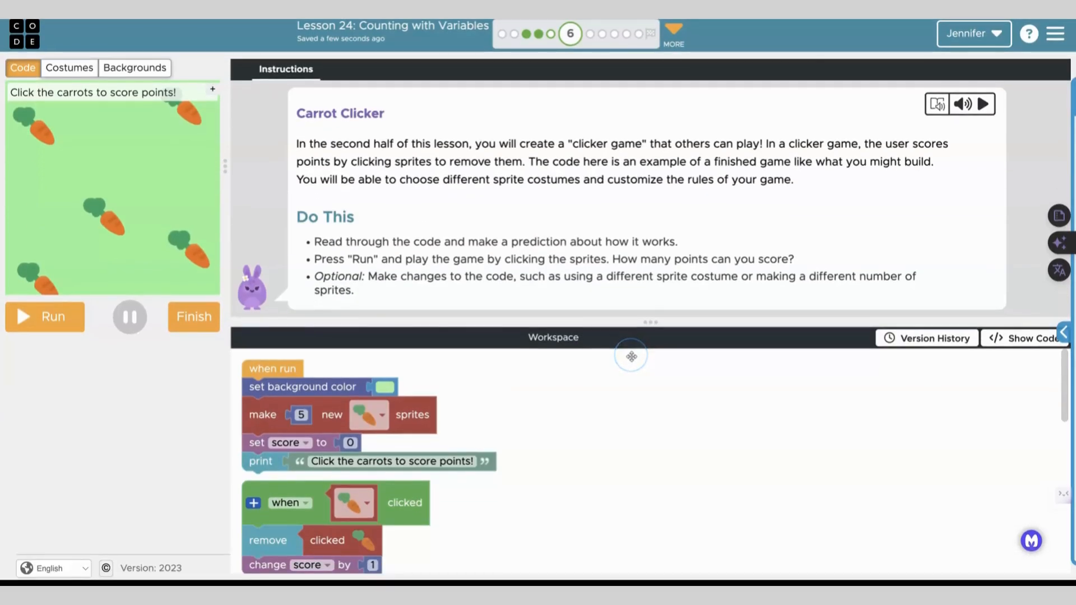
pyautogui.moveTo(646, 369)
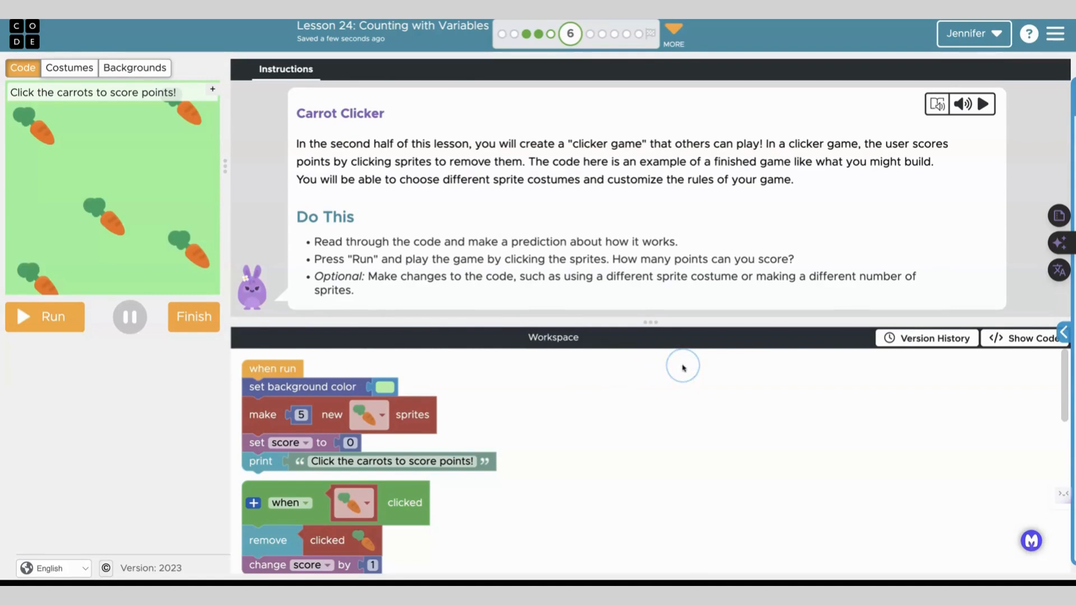
pyautogui.moveTo(674, 378)
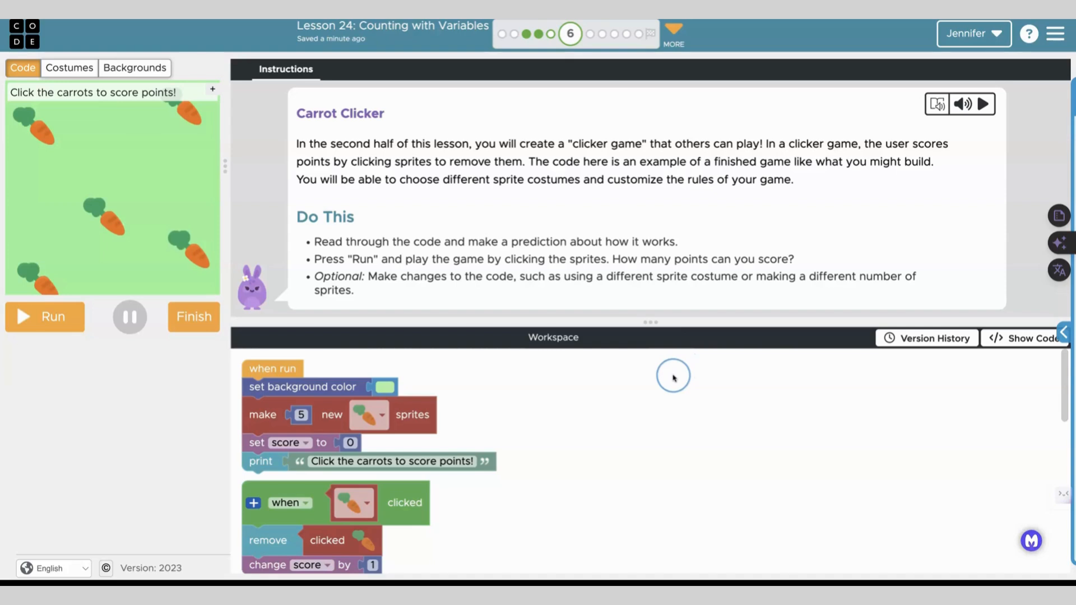
pyautogui.moveTo(673, 385)
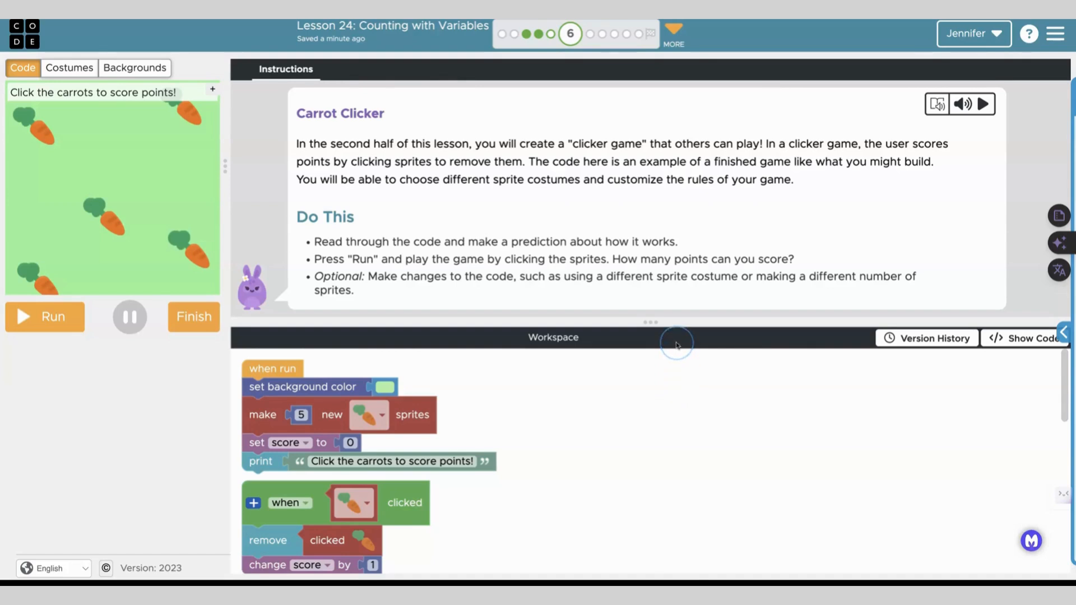
pyautogui.moveTo(358, 216)
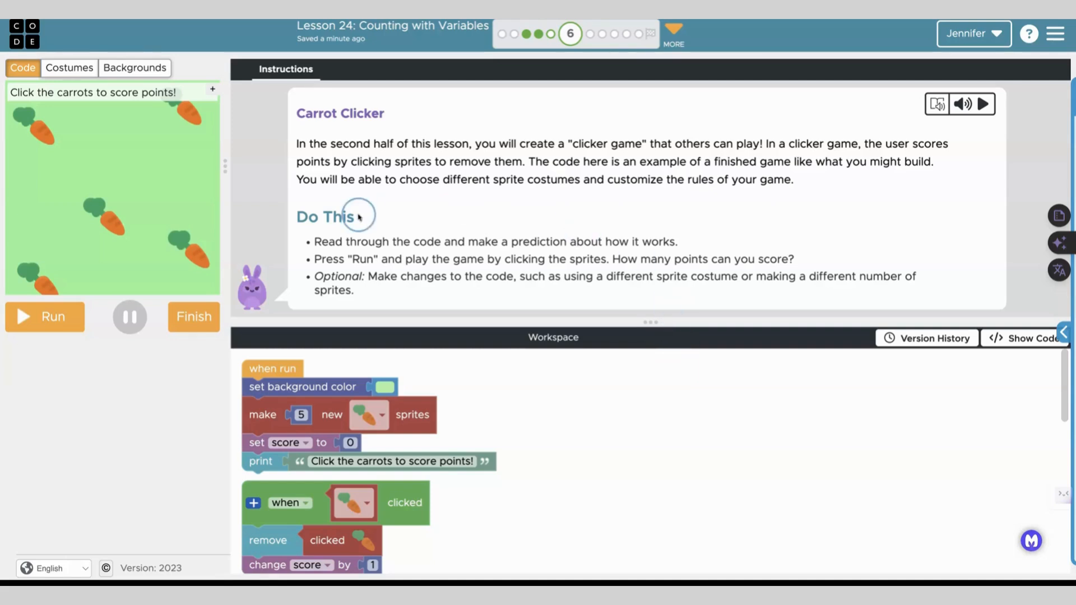
pyautogui.moveTo(442, 343)
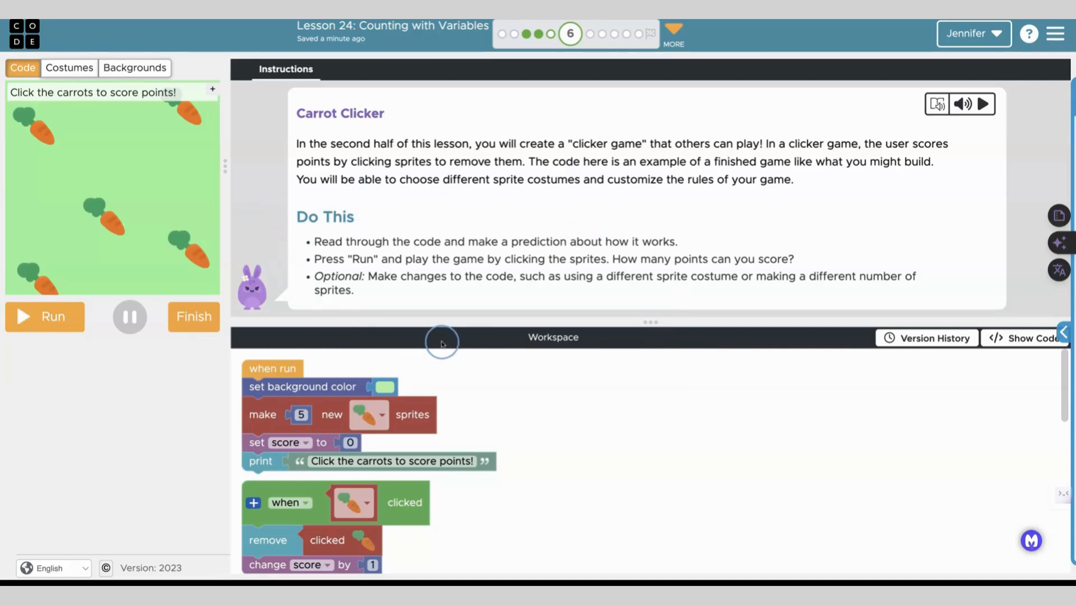
pyautogui.moveTo(488, 341)
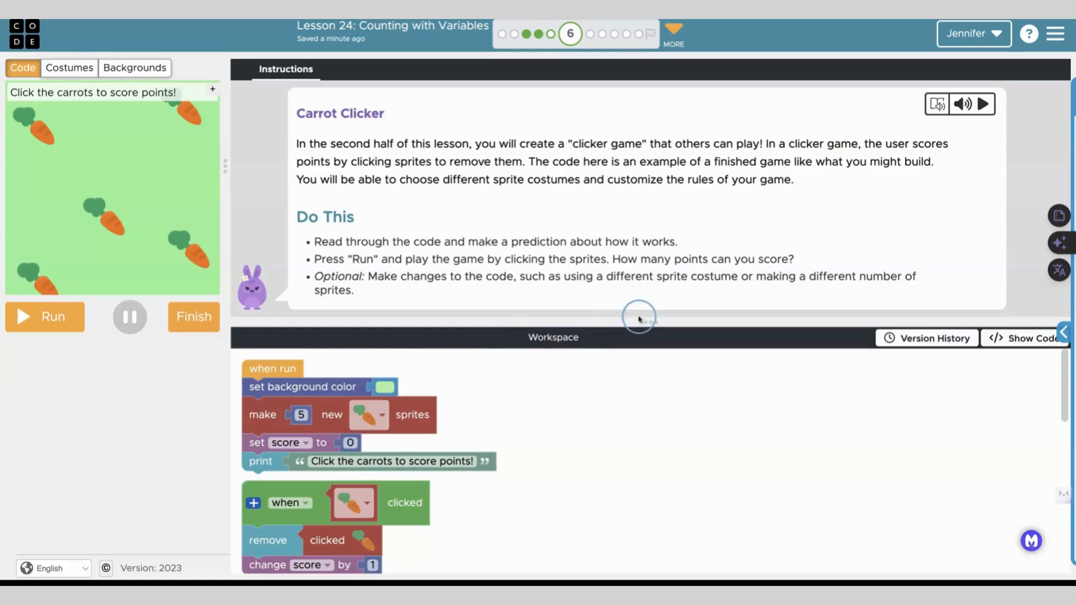
pyautogui.moveTo(647, 319)
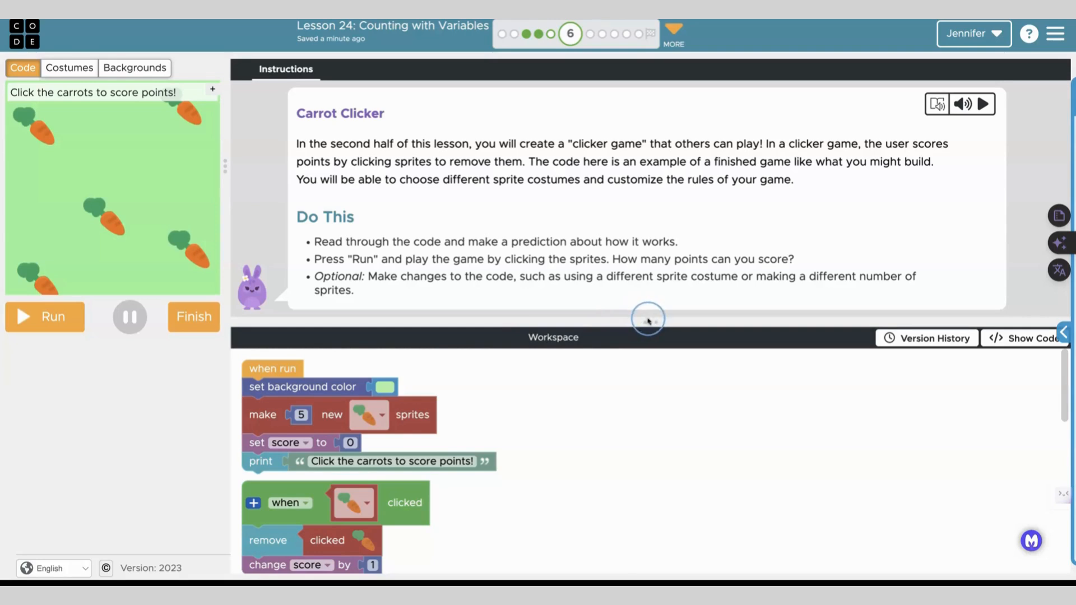
pyautogui.moveTo(648, 320)
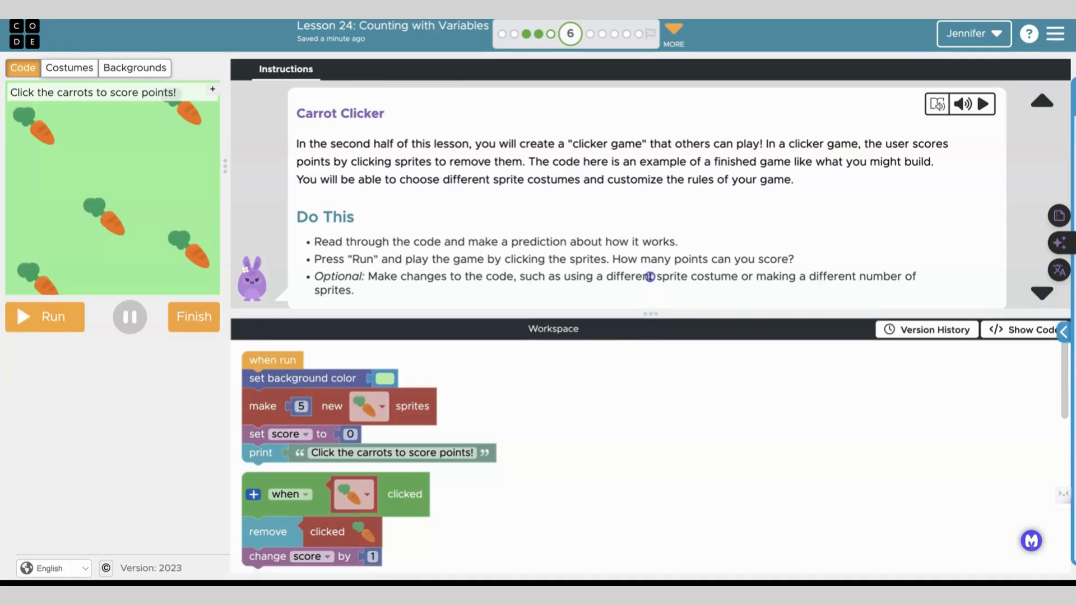
# - Collapse the instructions and scroll through the Carrot Clicker code blocks
pyautogui.click(1042, 100)
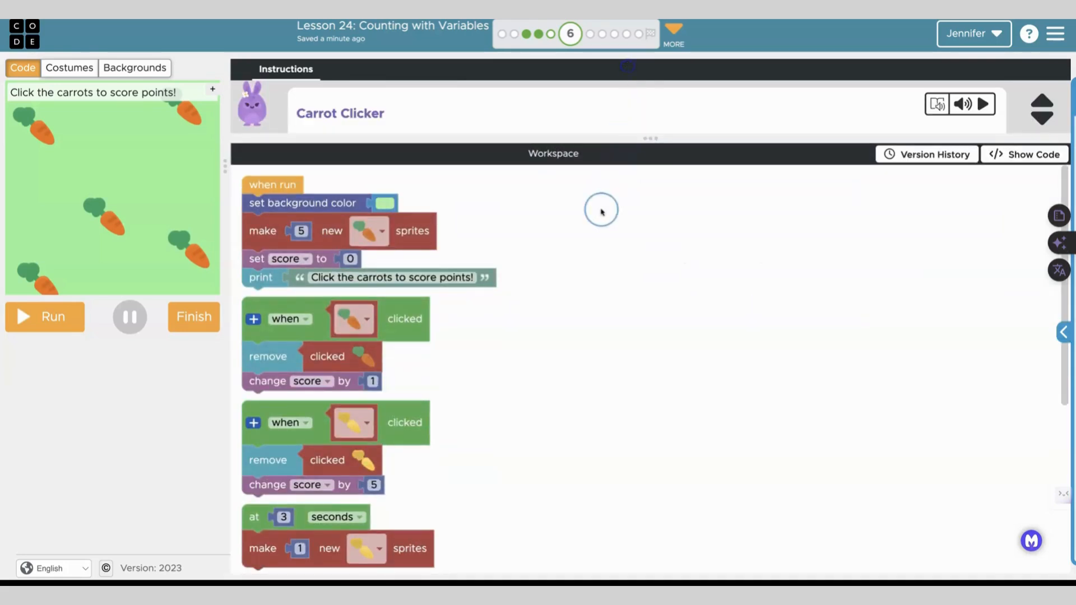
pyautogui.scroll(-3)
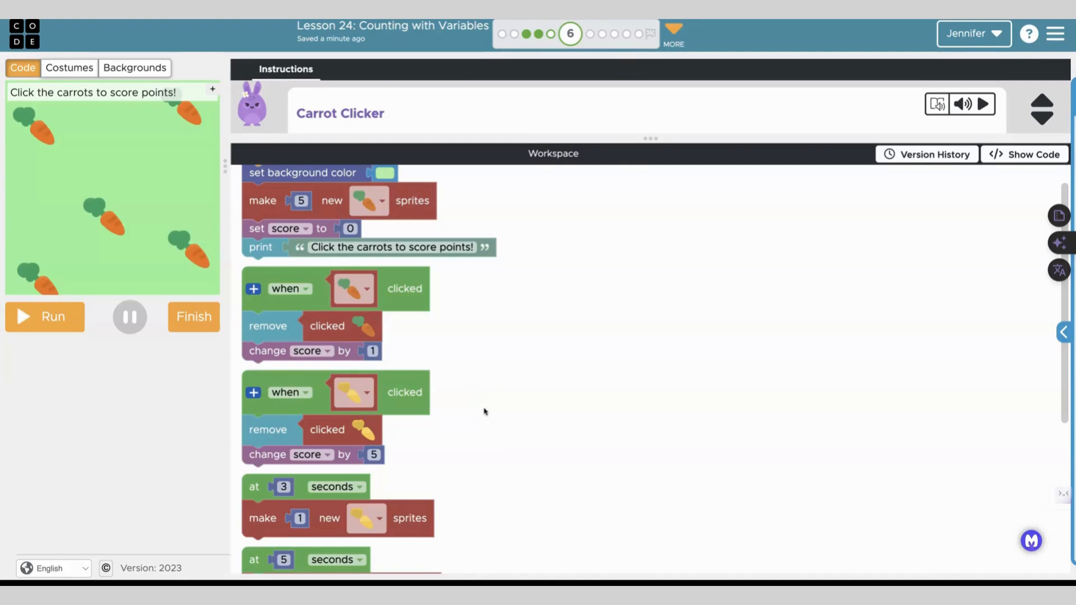
pyautogui.scroll(-3)
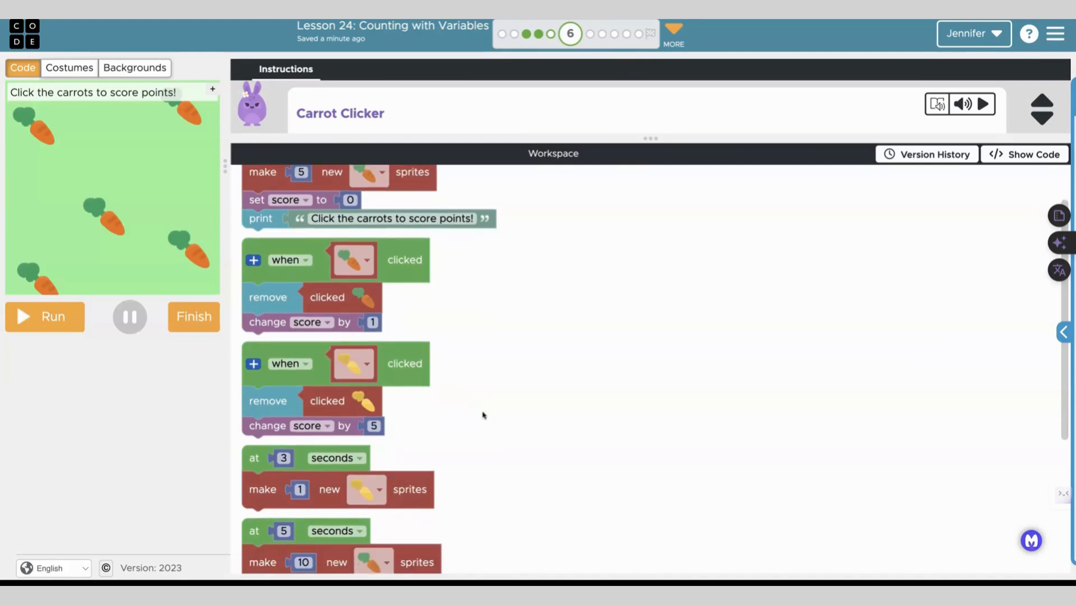
pyautogui.scroll(-3)
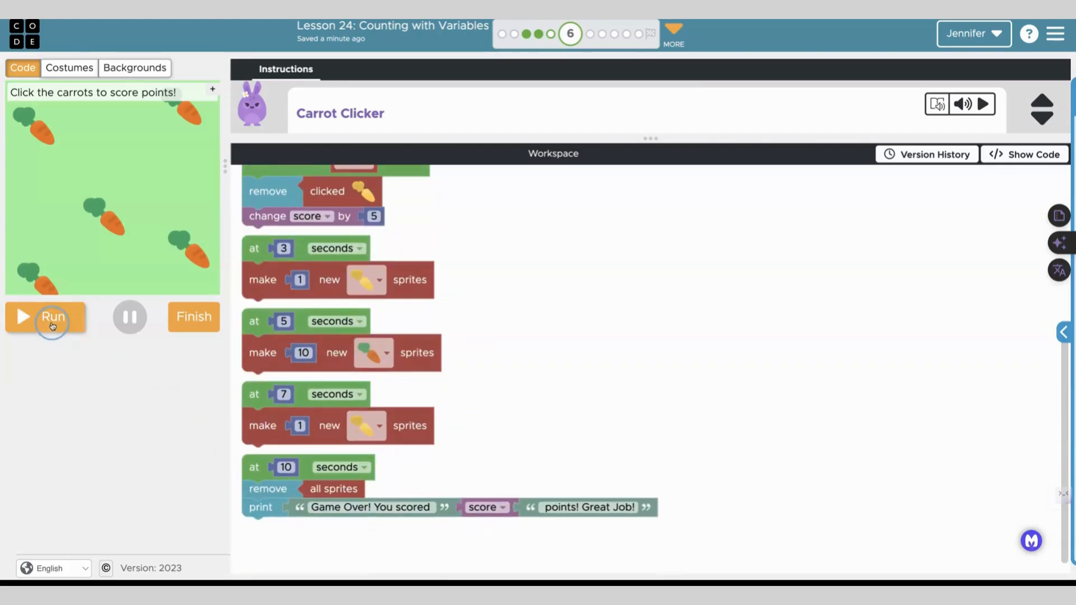
# - Play Carrot Clicker to 'Game Over! You scored 13 points!' and reset it
pyautogui.click(44, 317)
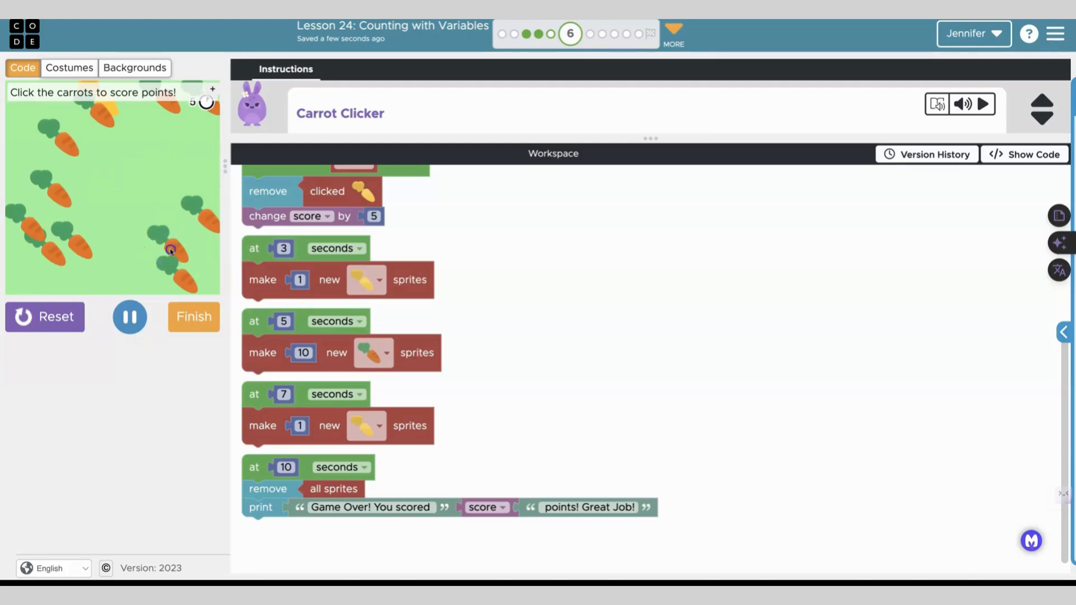
pyautogui.click(170, 219)
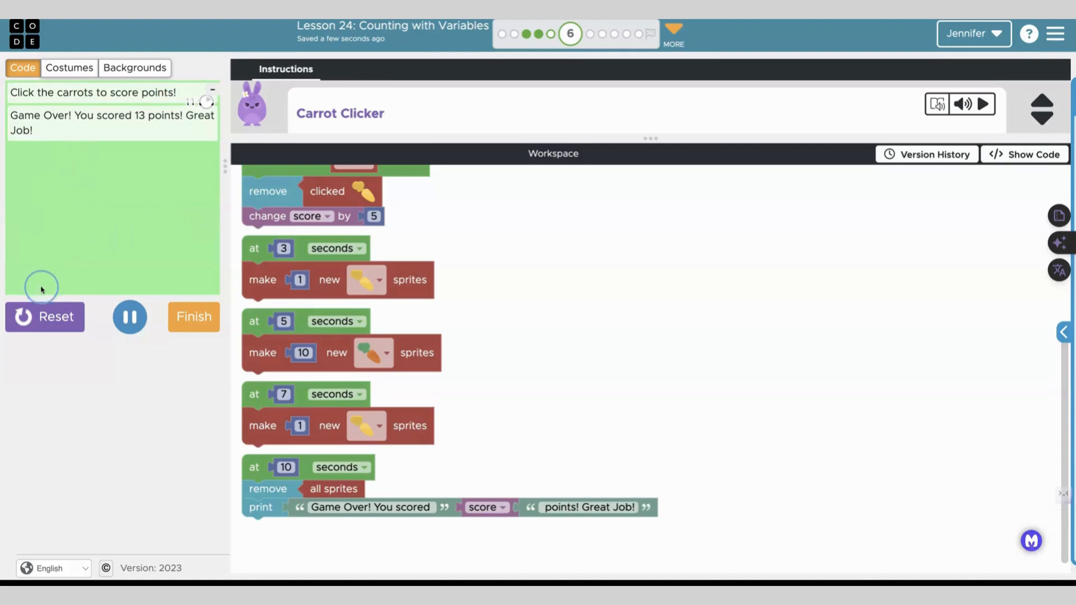
pyautogui.click(45, 316)
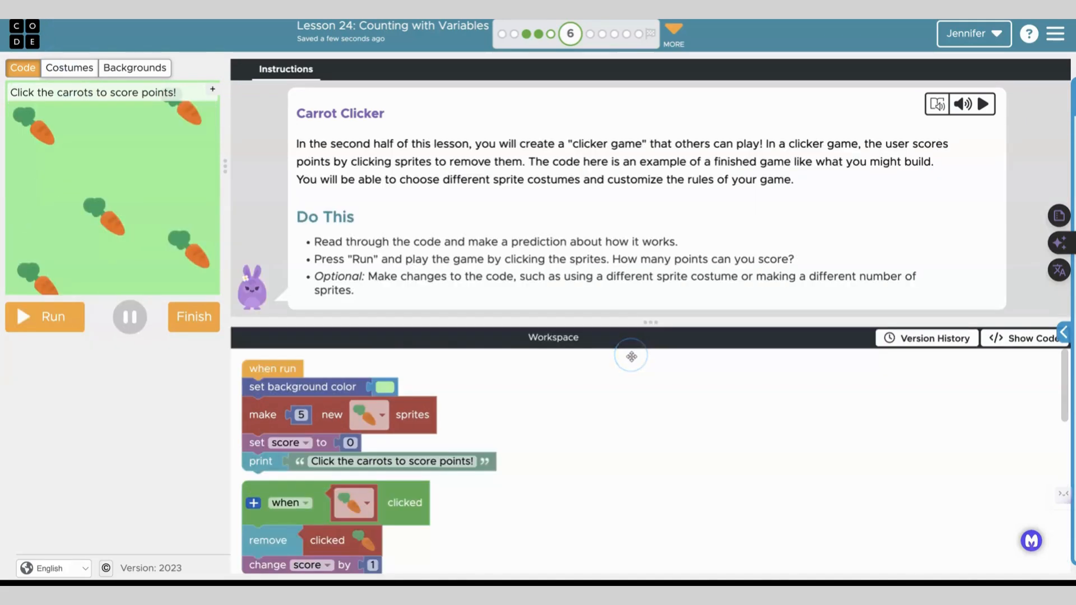
pyautogui.moveTo(646, 369)
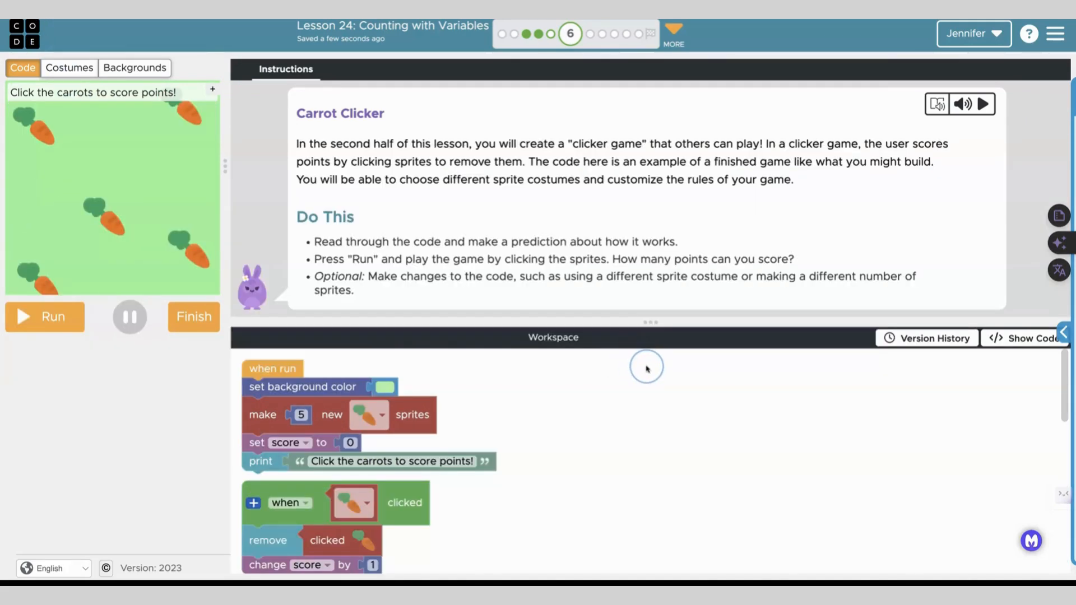